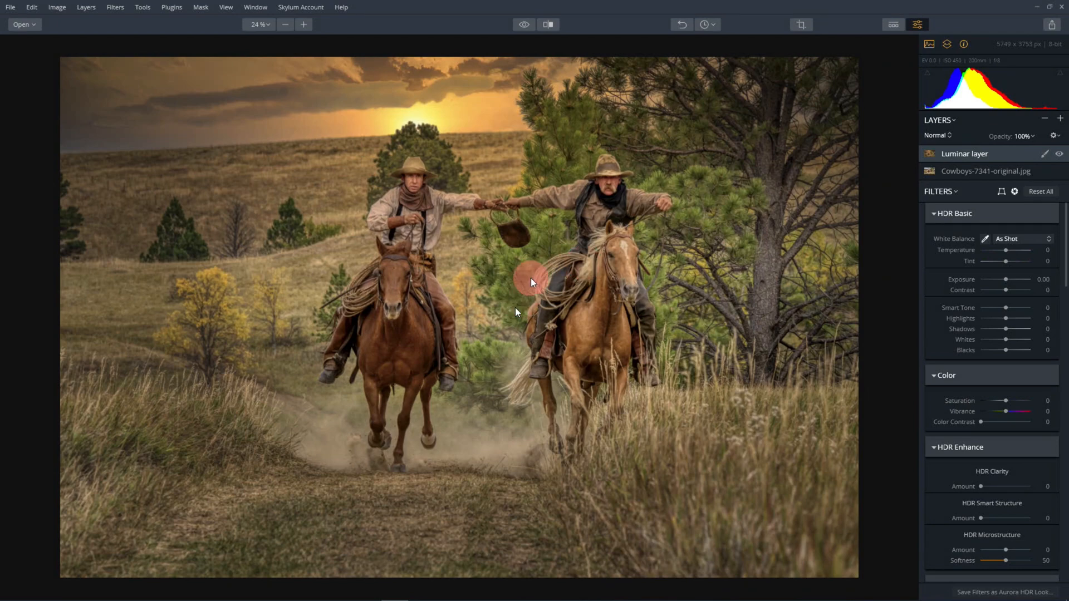
# Discard the unsaved edits and open Cowboys-7341-original.jpg from the file browser.
pyautogui.click(525, 25)
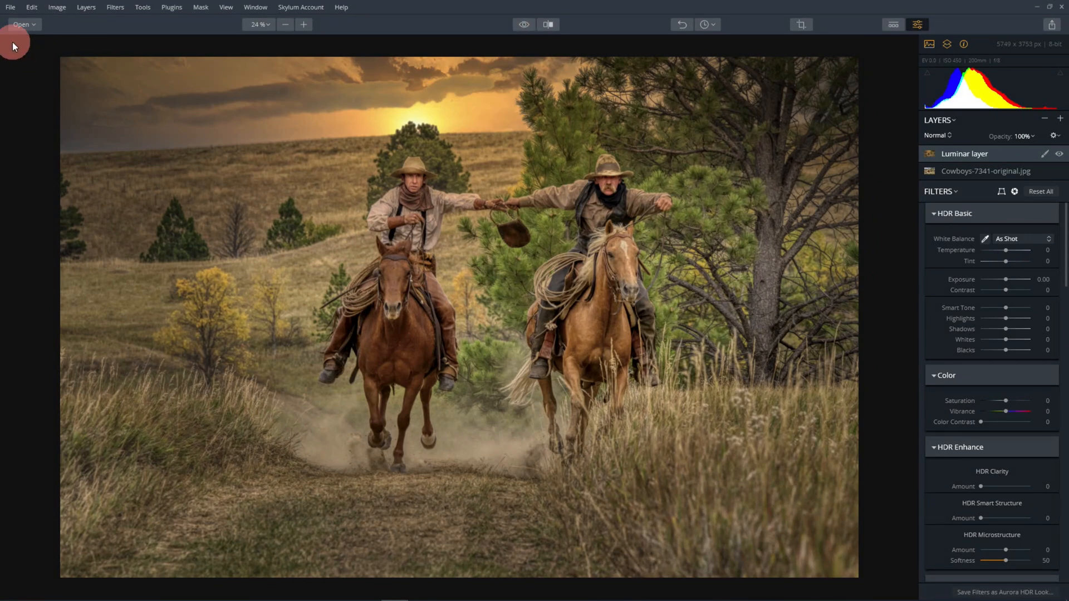
pyautogui.click(24, 25)
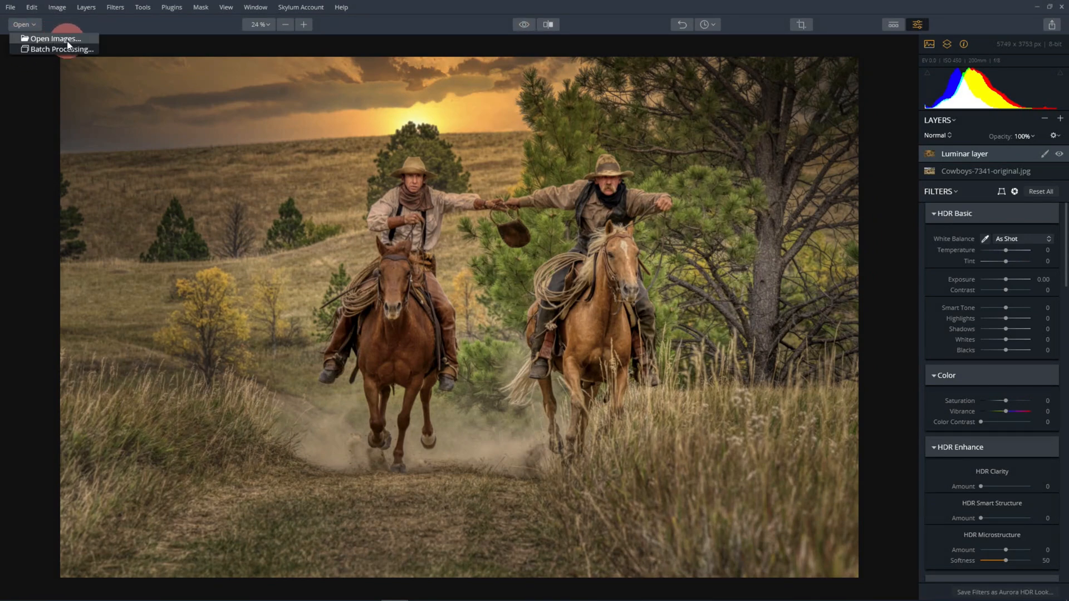
pyautogui.click(53, 38)
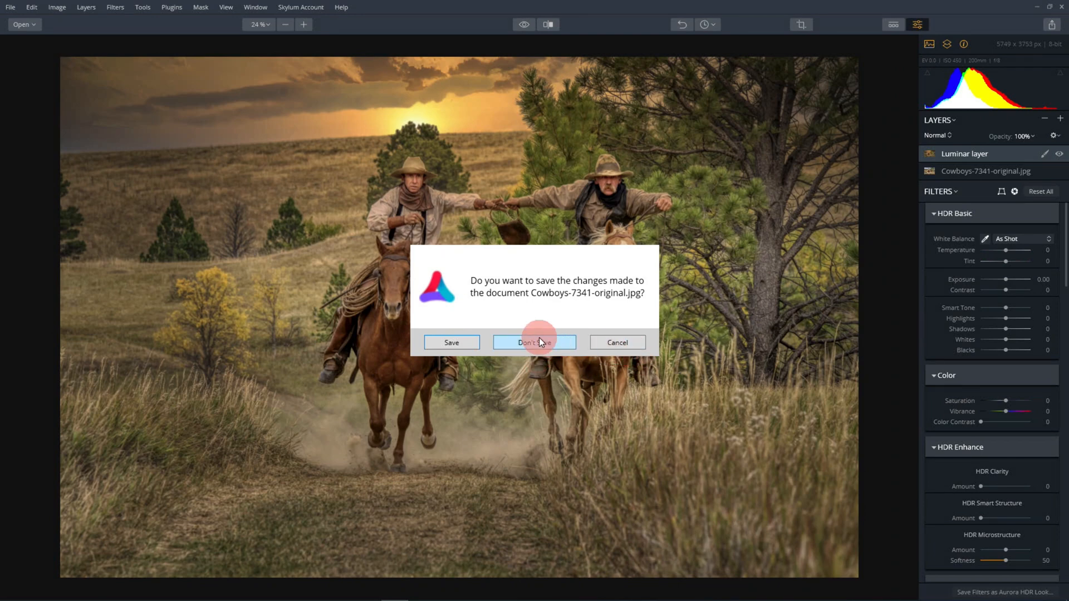
pyautogui.click(534, 343)
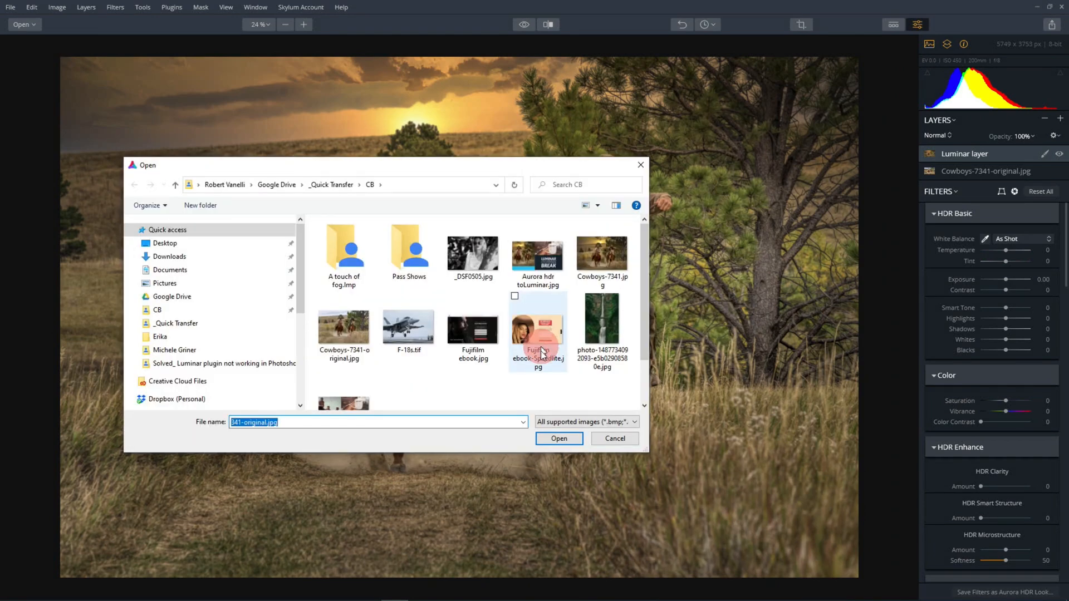
pyautogui.click(344, 330)
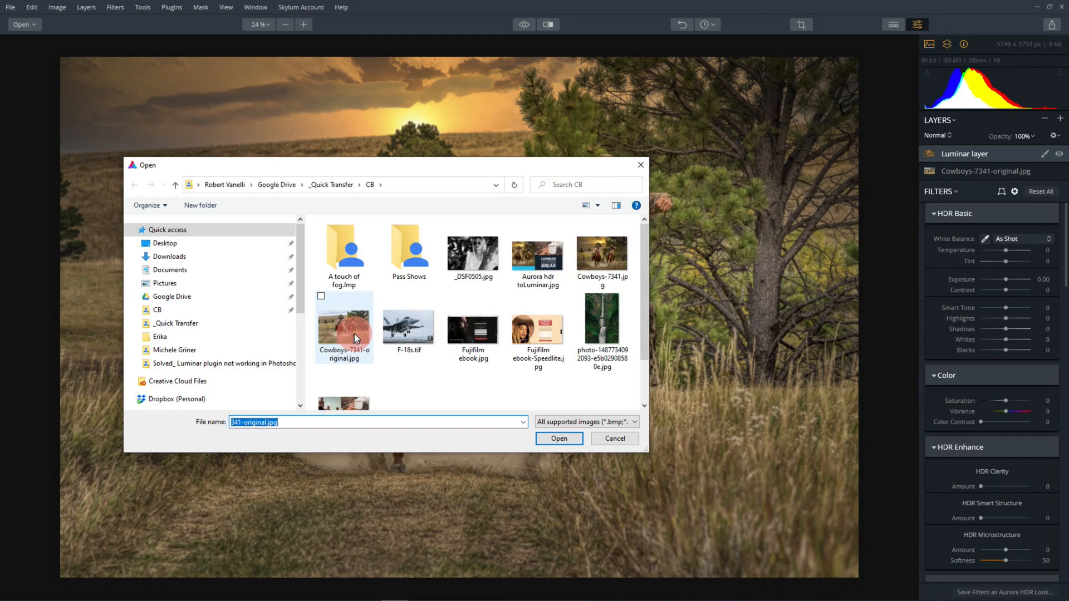
pyautogui.click(559, 439)
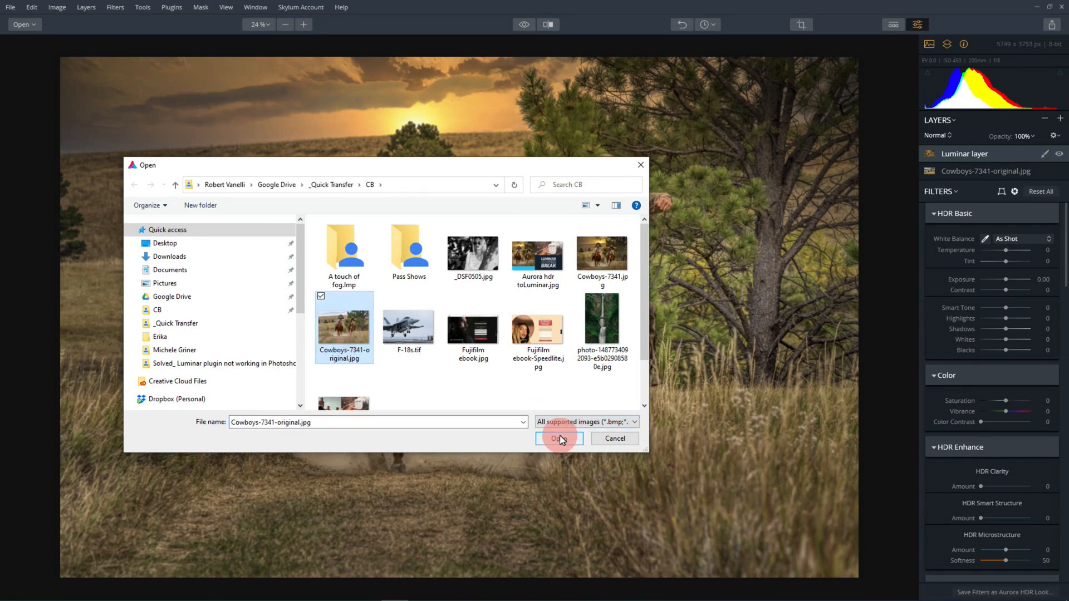
pyautogui.click(559, 438)
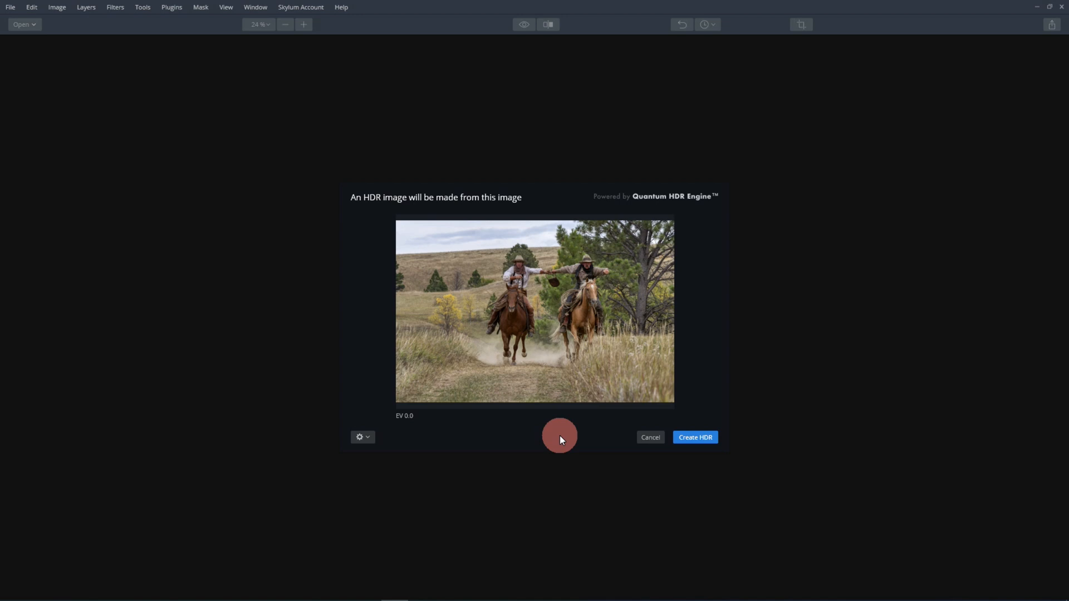
# Create the HDR with Chromatic Aberration Reduction ticked in the creation options.
pyautogui.click(359, 436)
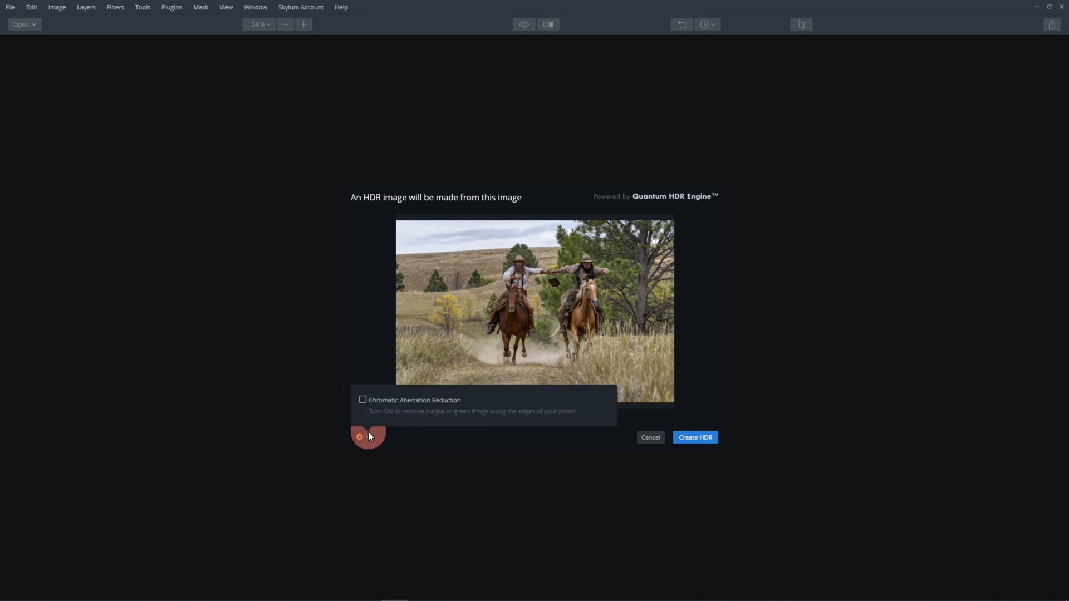
pyautogui.click(363, 399)
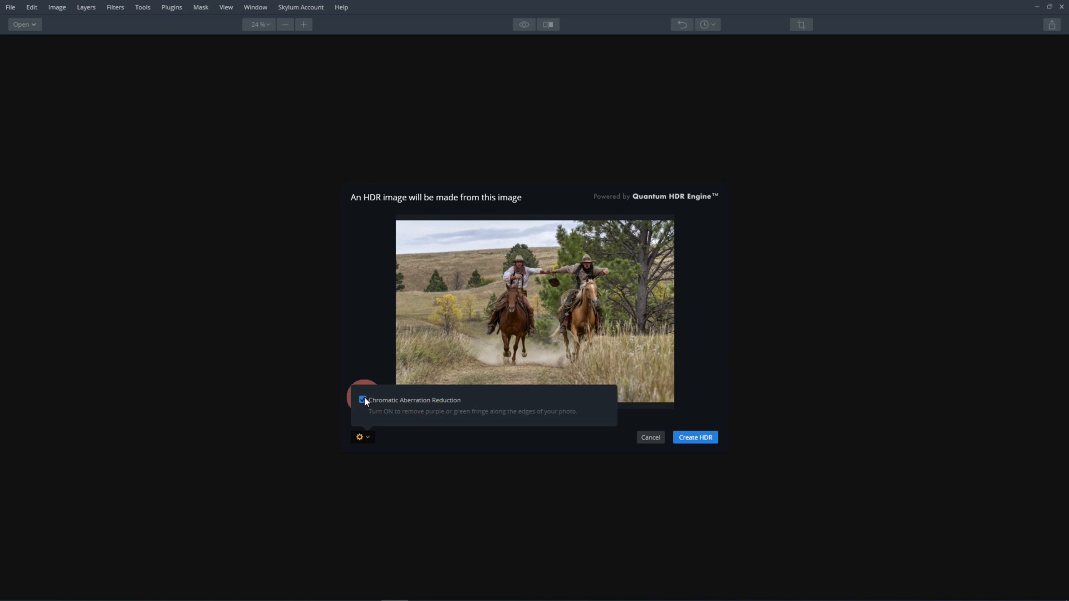
pyautogui.moveTo(389, 406)
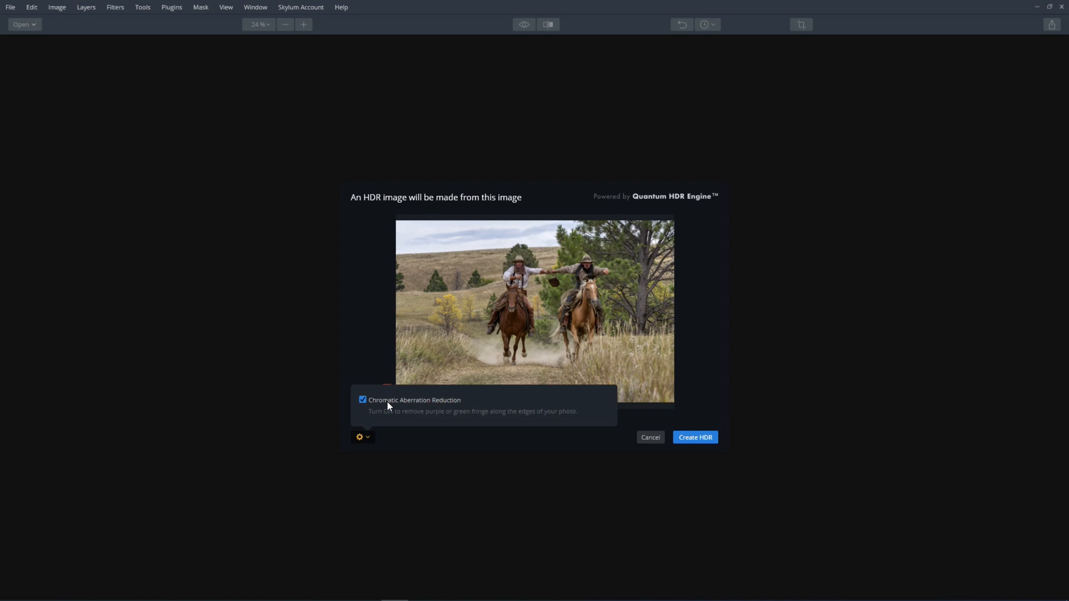
pyautogui.click(695, 437)
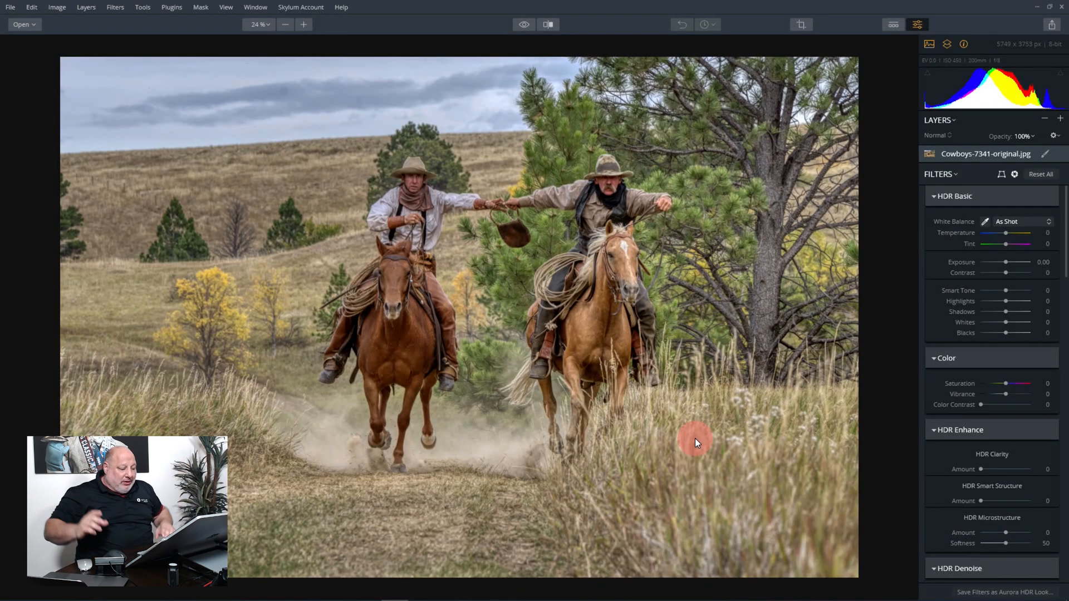
pyautogui.moveTo(580, 44)
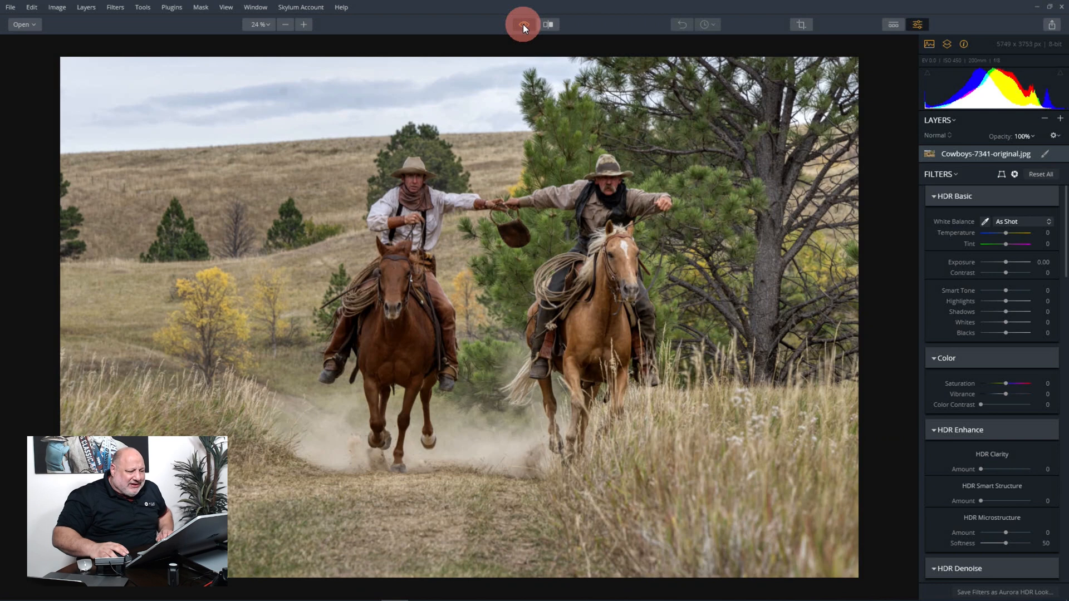
pyautogui.click(524, 24)
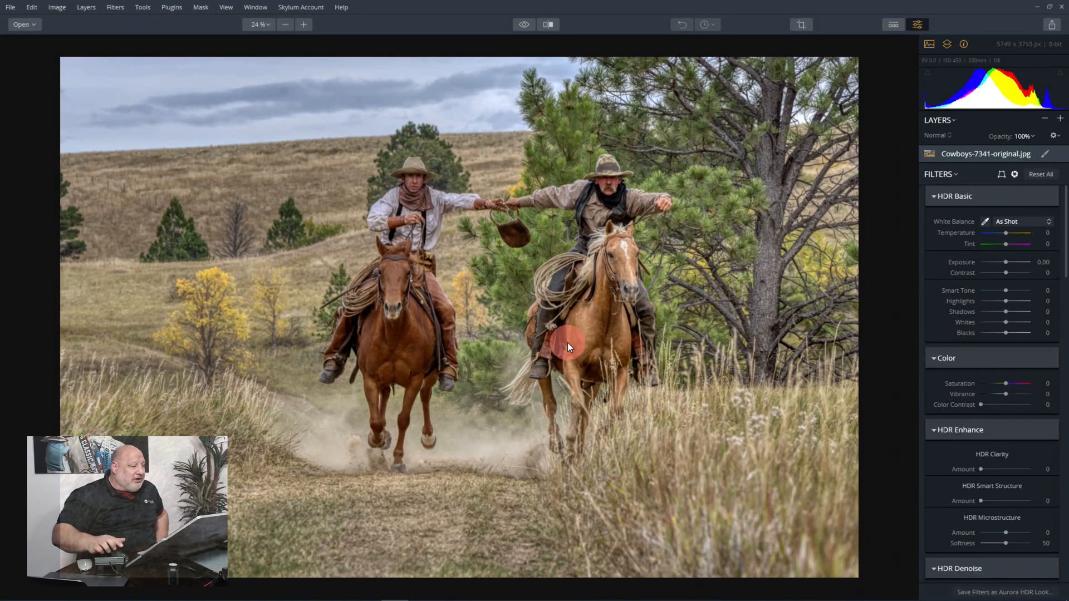
# Send the HDR cowboys photo to the Luminar 4 plugin from the Plugins menu.
pyautogui.click(171, 7)
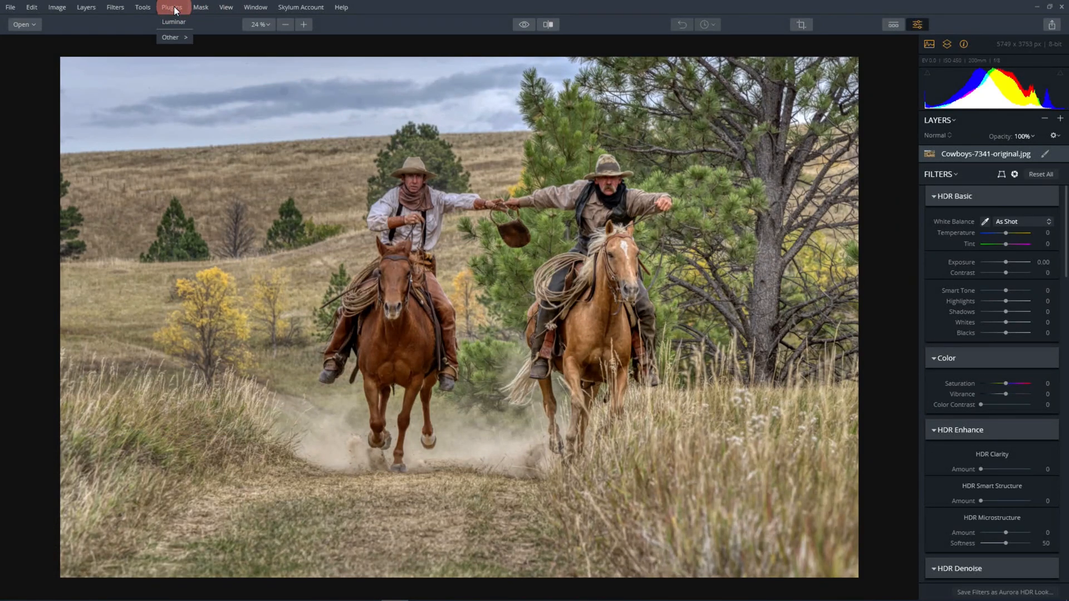
pyautogui.click(172, 6)
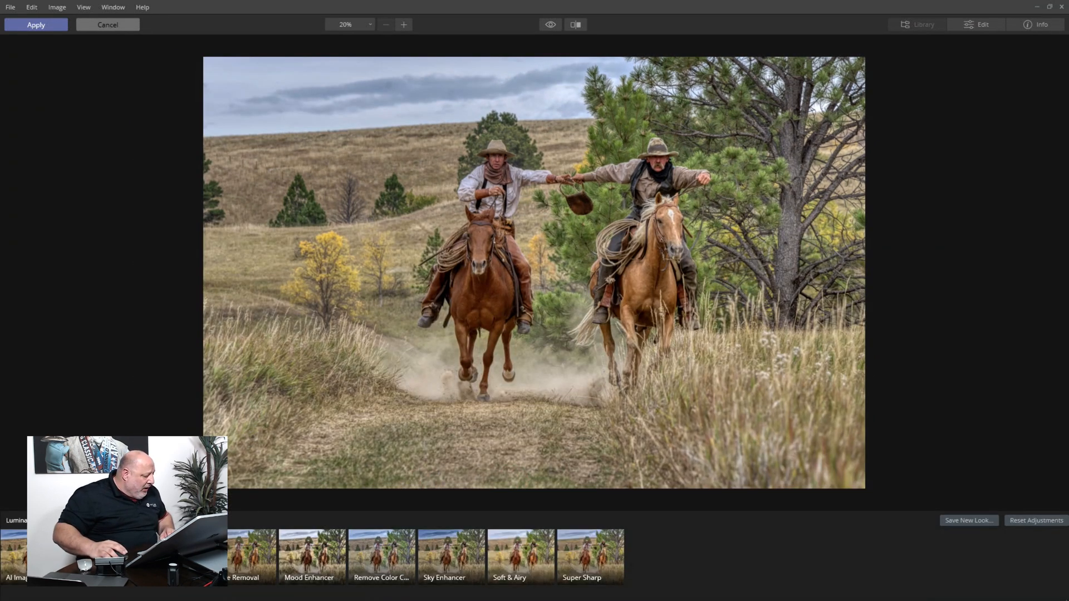
# Apply the saved Cowboys look from the User Luminar Looks collection.
pyautogui.click(232, 24)
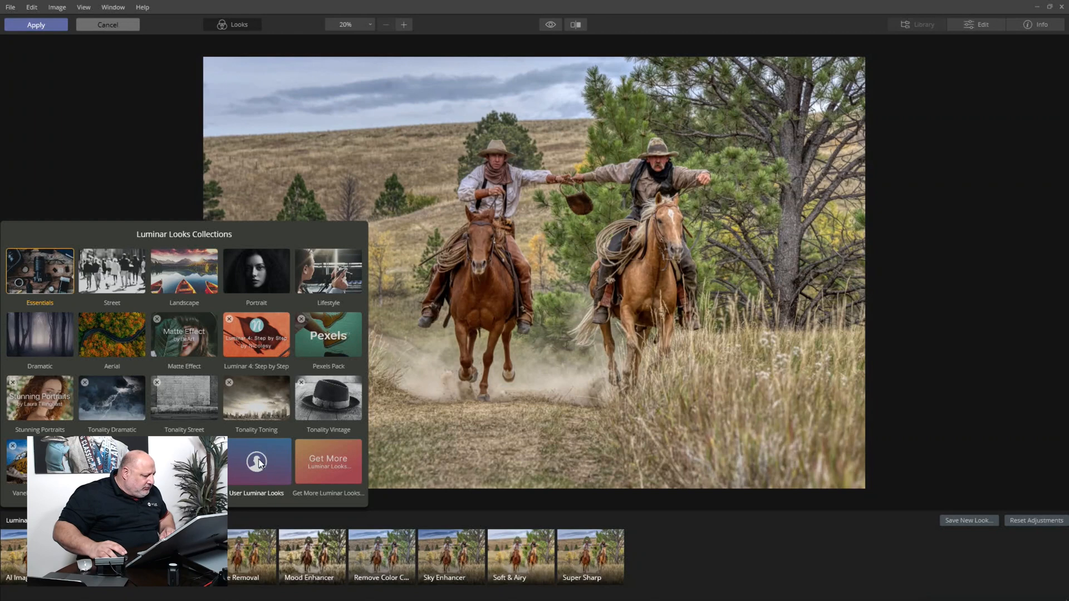
pyautogui.click(256, 461)
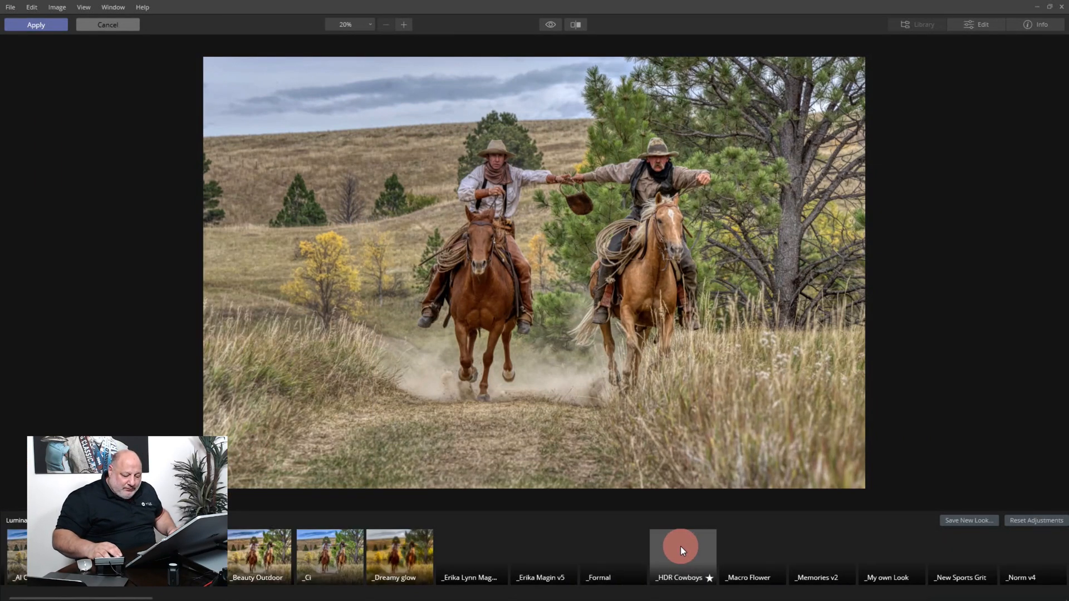
pyautogui.hscroll(3)
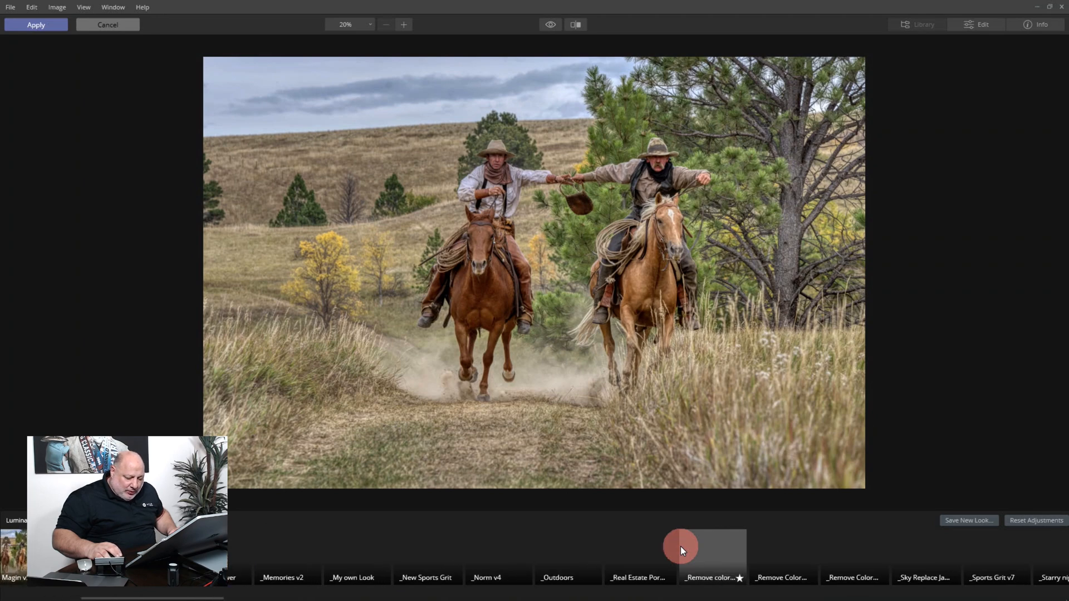
pyautogui.hscroll(3)
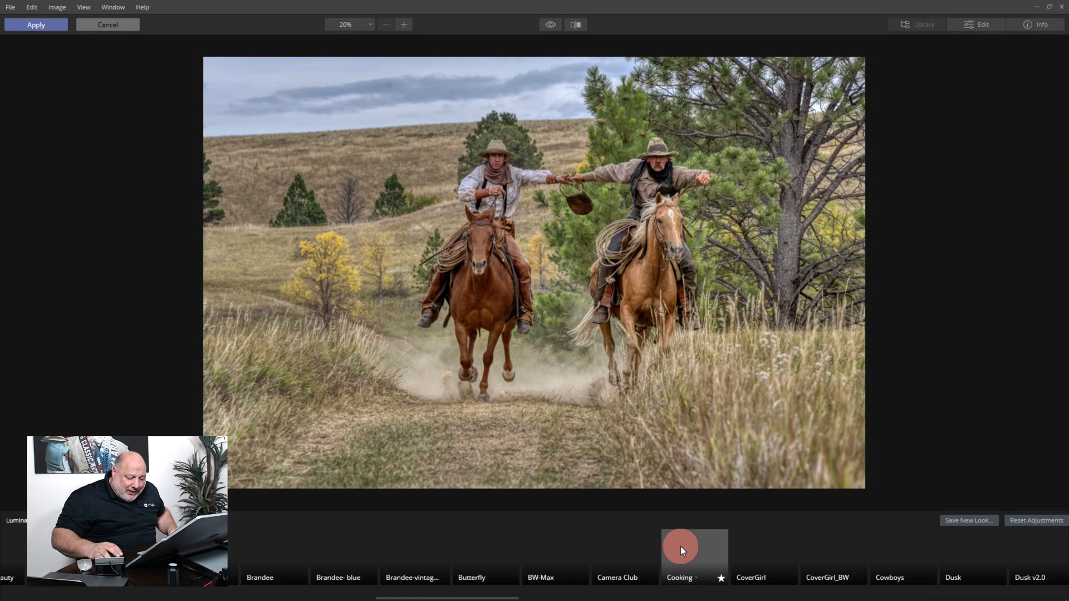
pyautogui.hscroll(3)
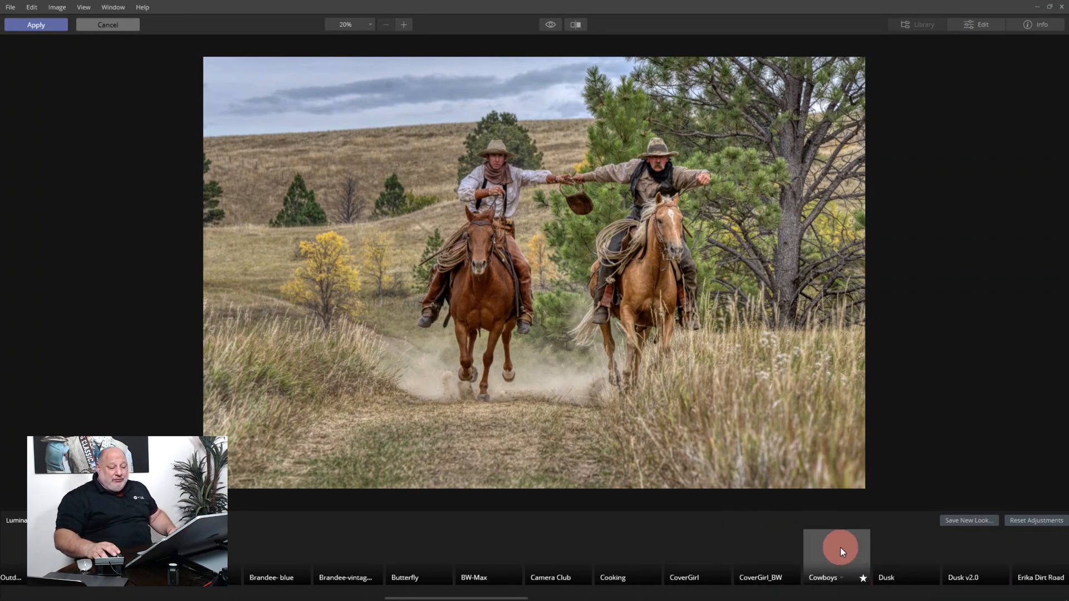
pyautogui.click(840, 549)
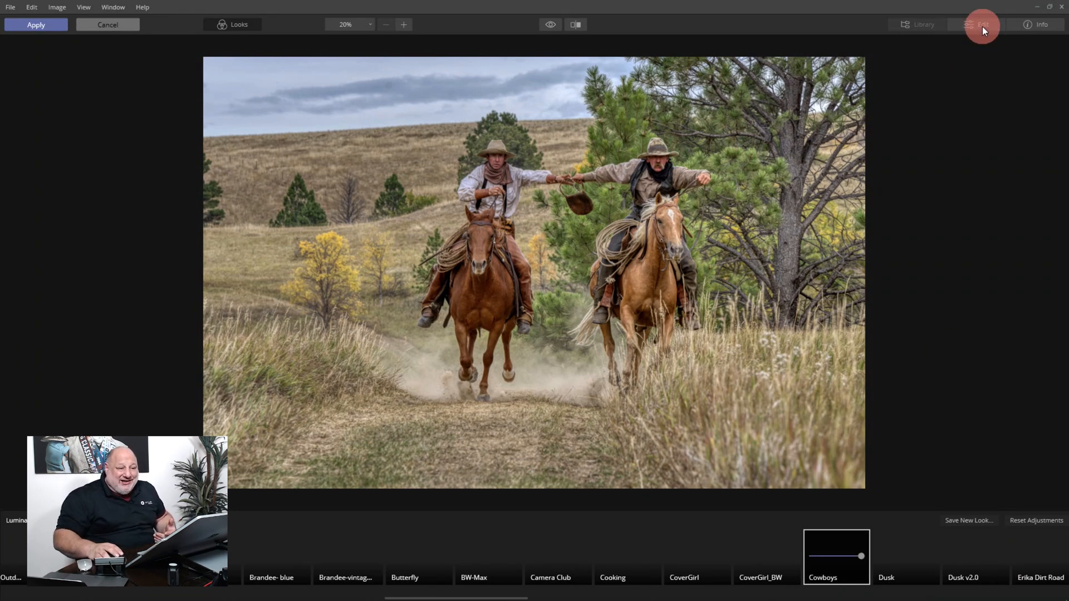
# Switch to Edit and browse Essentials, Creative and Portrait tools, ending on Essentials.
pyautogui.click(981, 25)
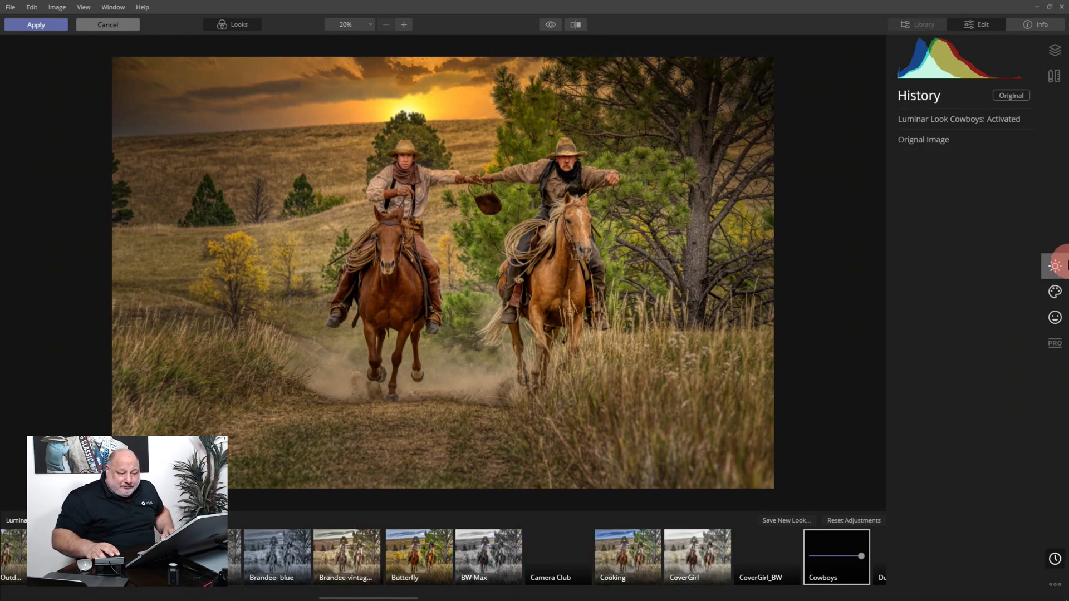
pyautogui.click(1056, 266)
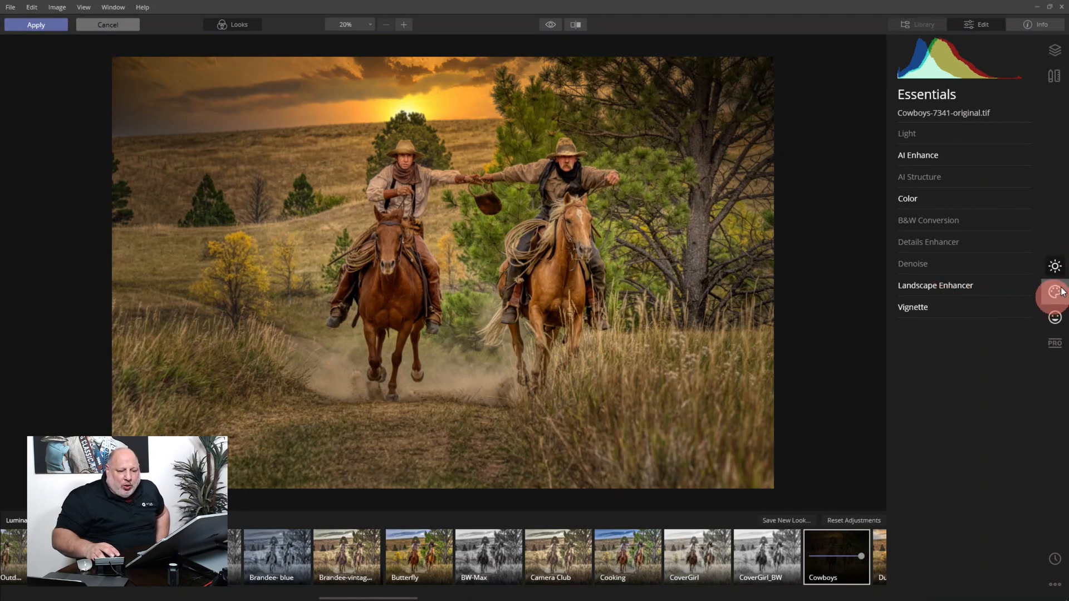
pyautogui.click(1054, 291)
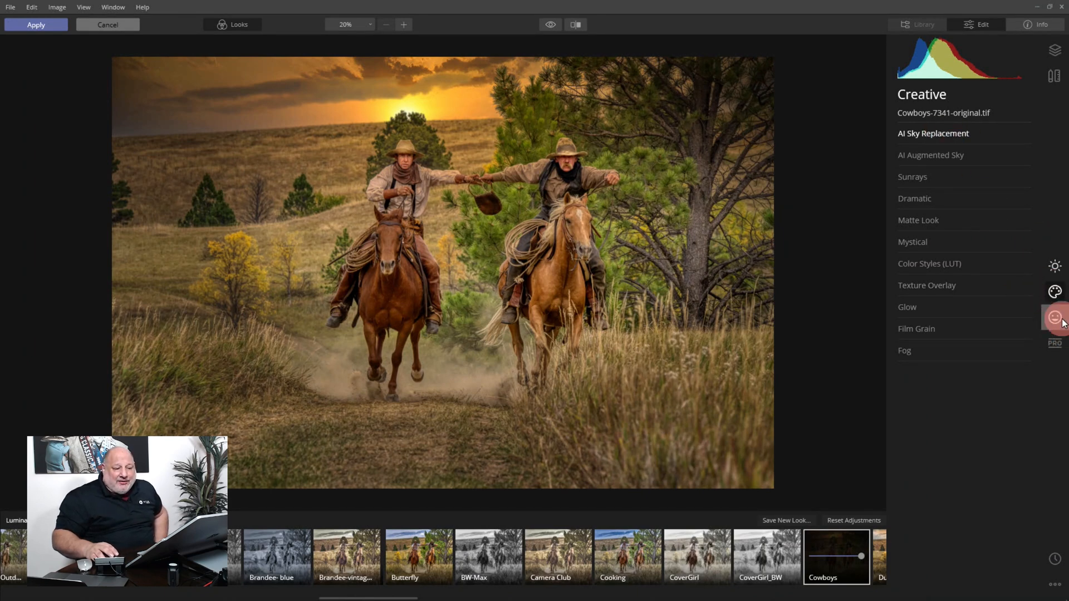
pyautogui.click(1054, 317)
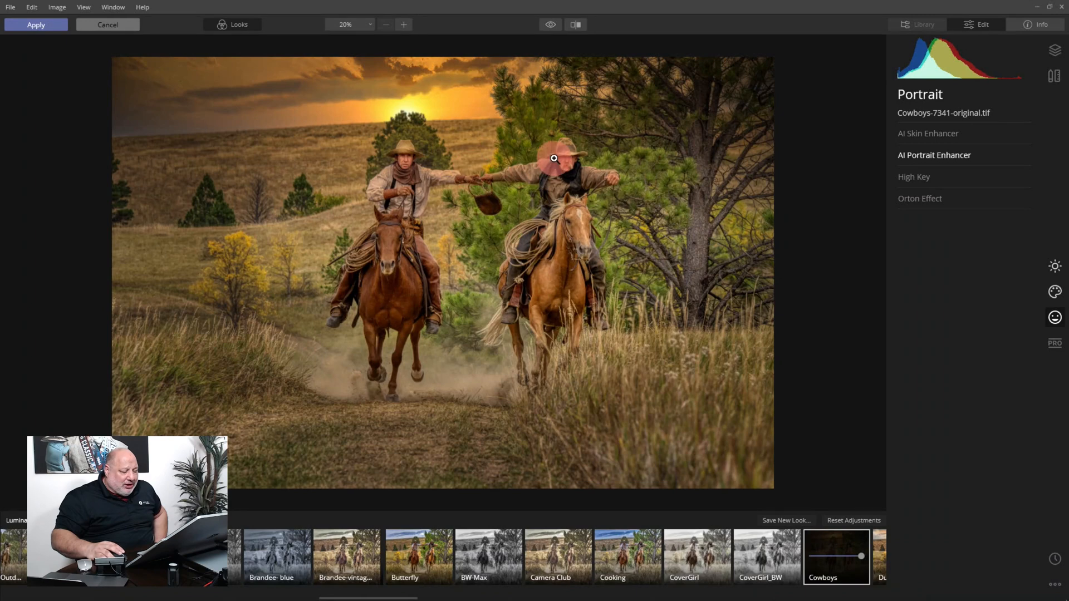
pyautogui.click(1056, 266)
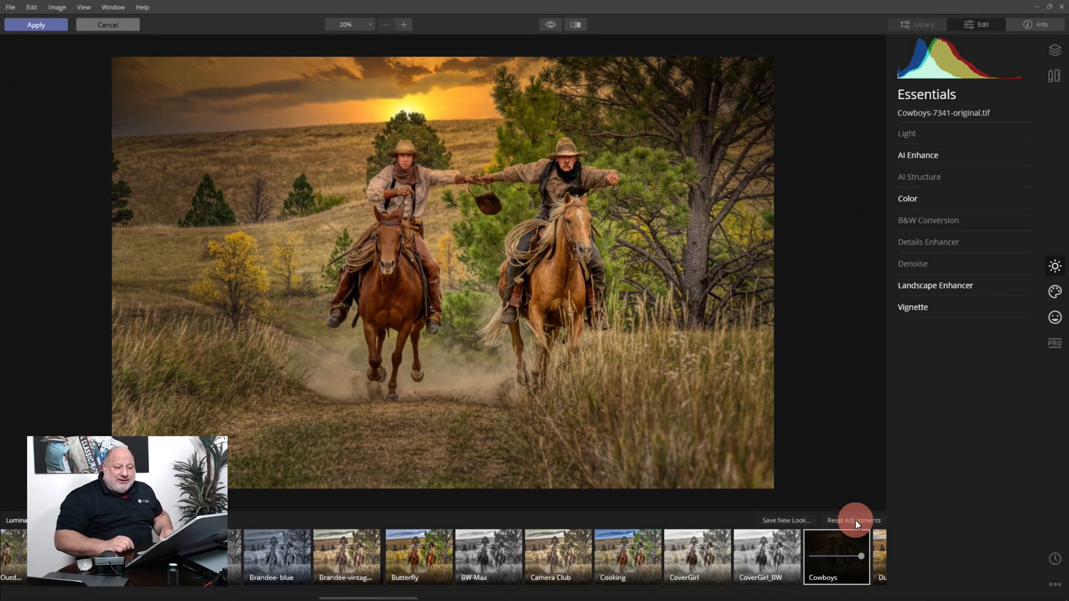
# Reset the look, then in AI Sky Replacement apply the Dramatic Sky 2 sky.
pyautogui.click(853, 521)
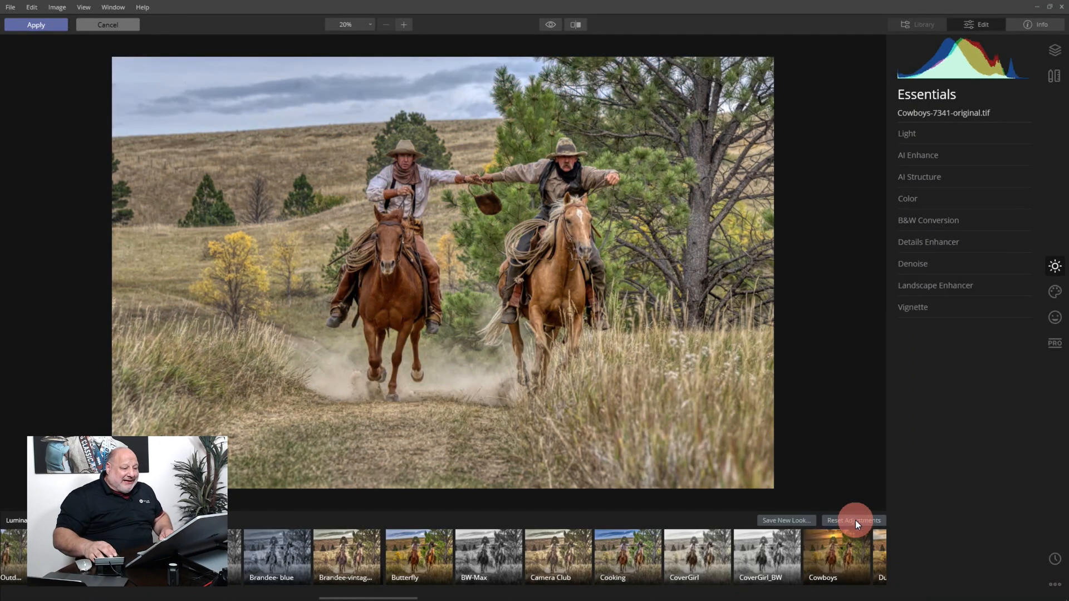
pyautogui.click(1053, 287)
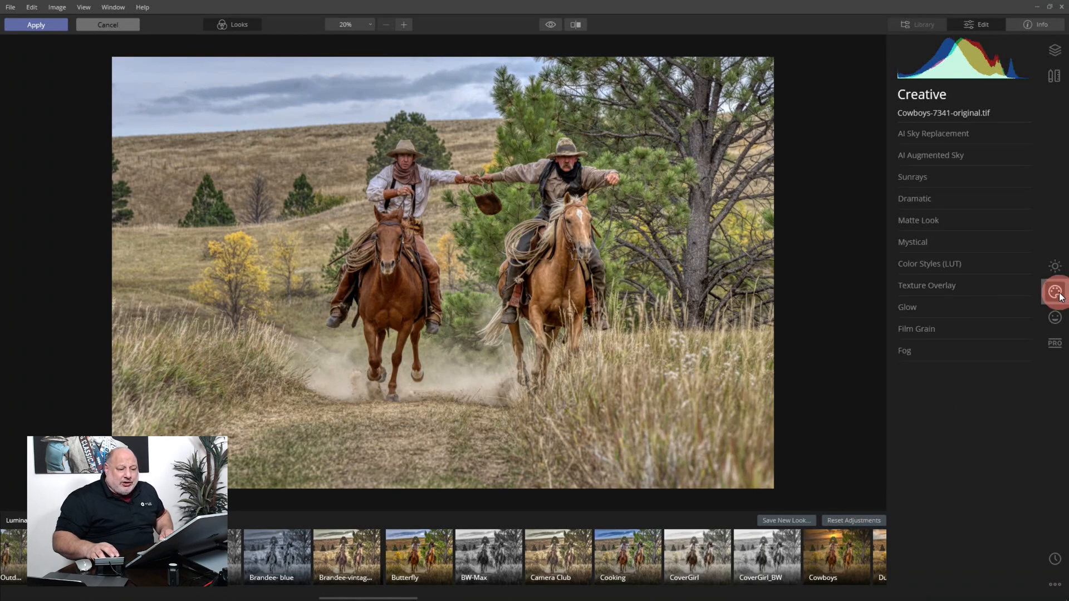
pyautogui.click(933, 134)
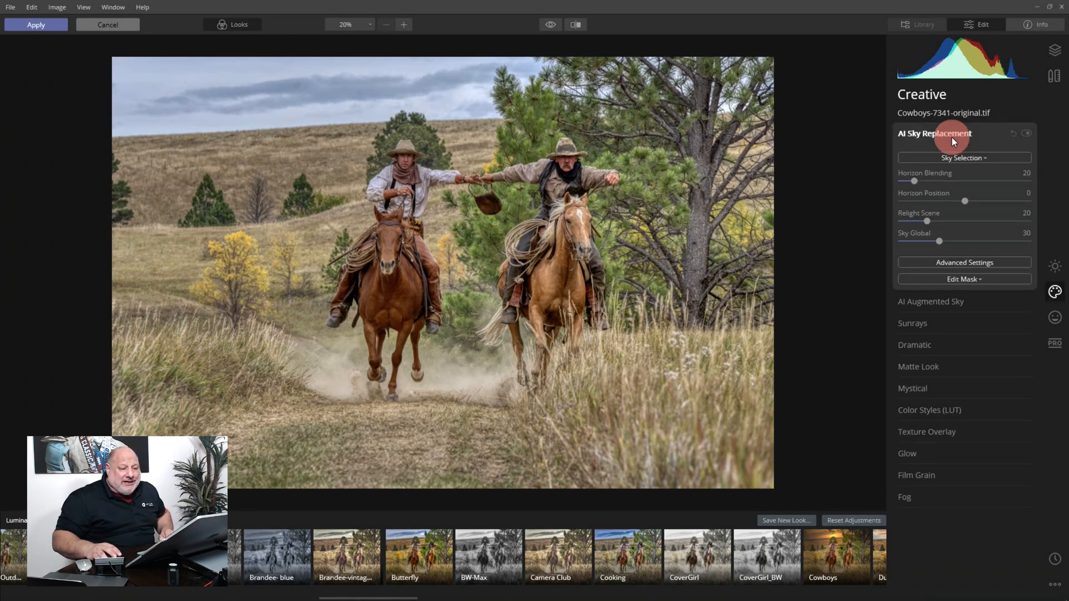
pyautogui.click(963, 158)
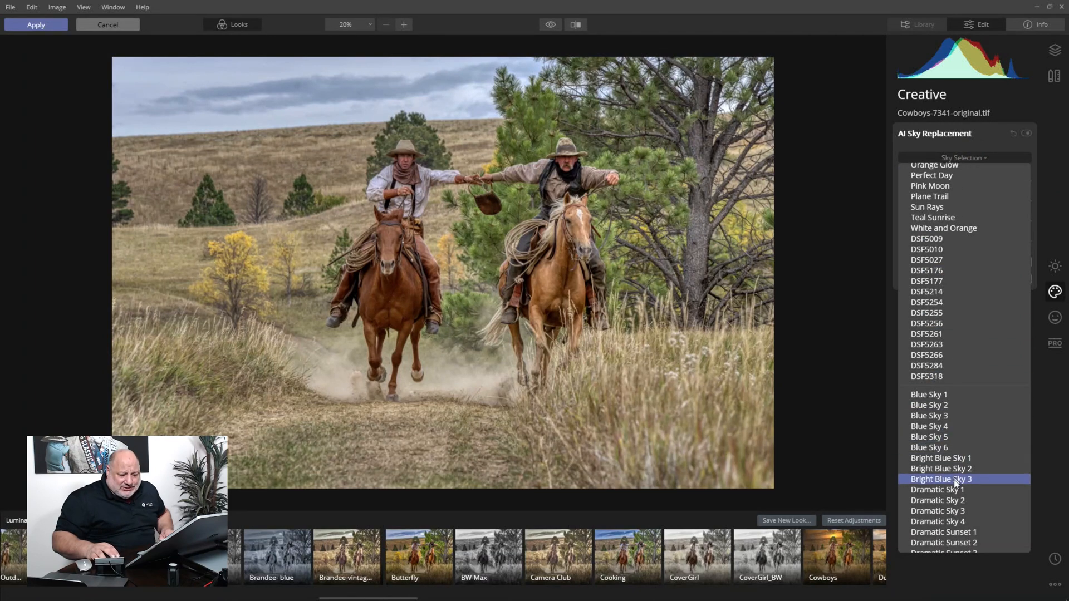
pyautogui.scroll(-3)
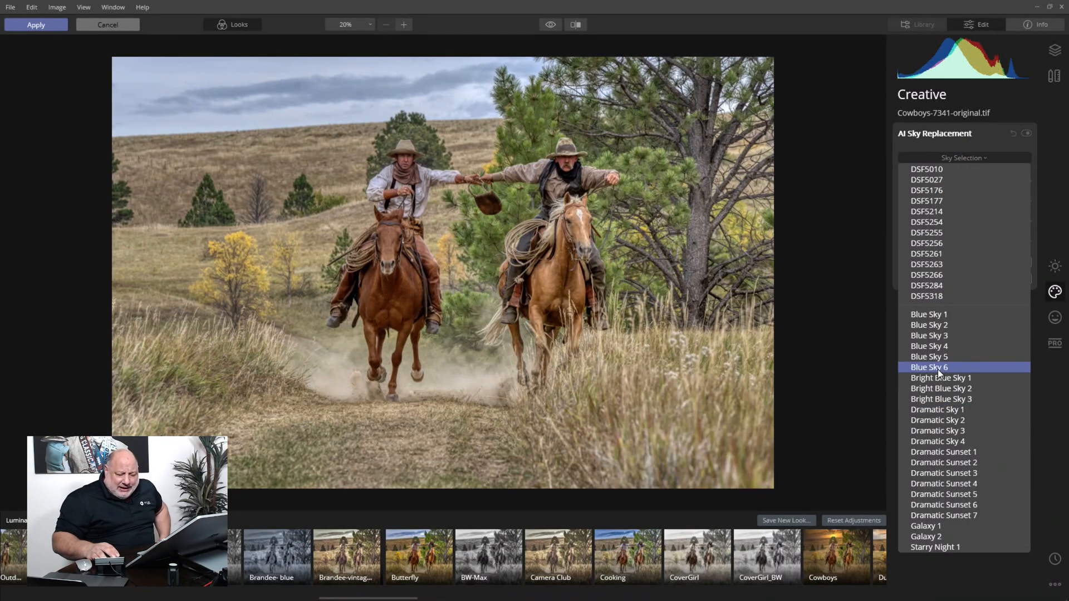
pyautogui.click(938, 430)
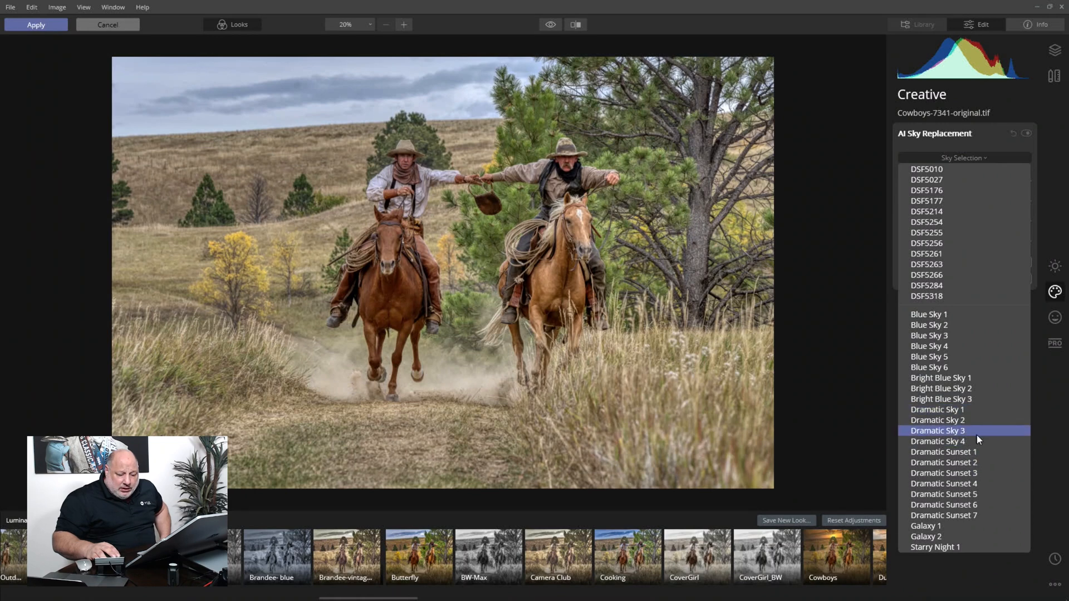
pyautogui.click(937, 420)
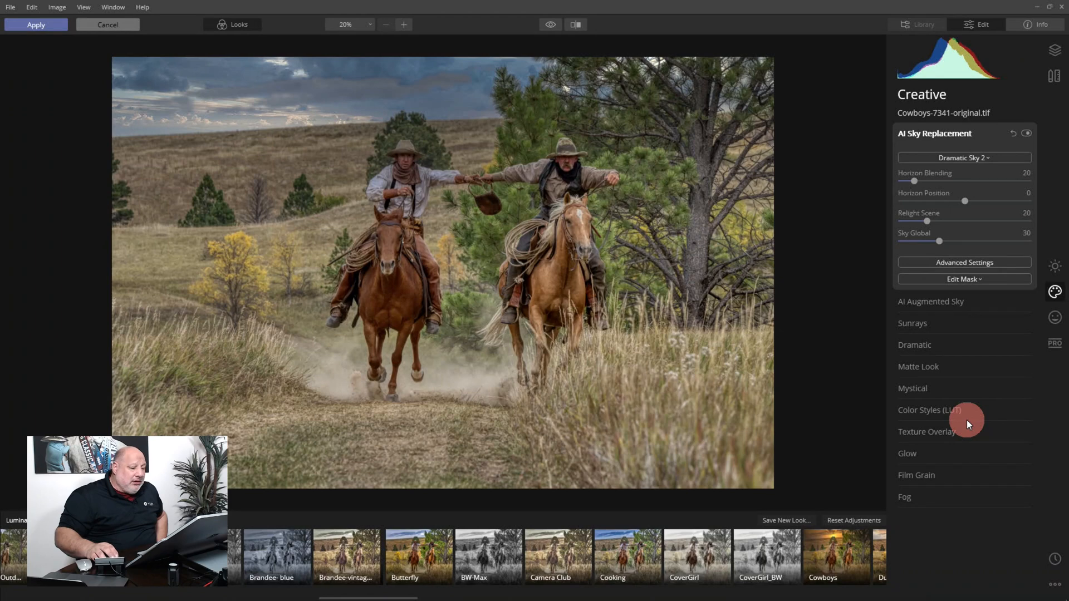
# Try Dramatic Sunset 2 and Dramatic Dawn, then settle on the Dark Dawn sky.
pyautogui.click(964, 158)
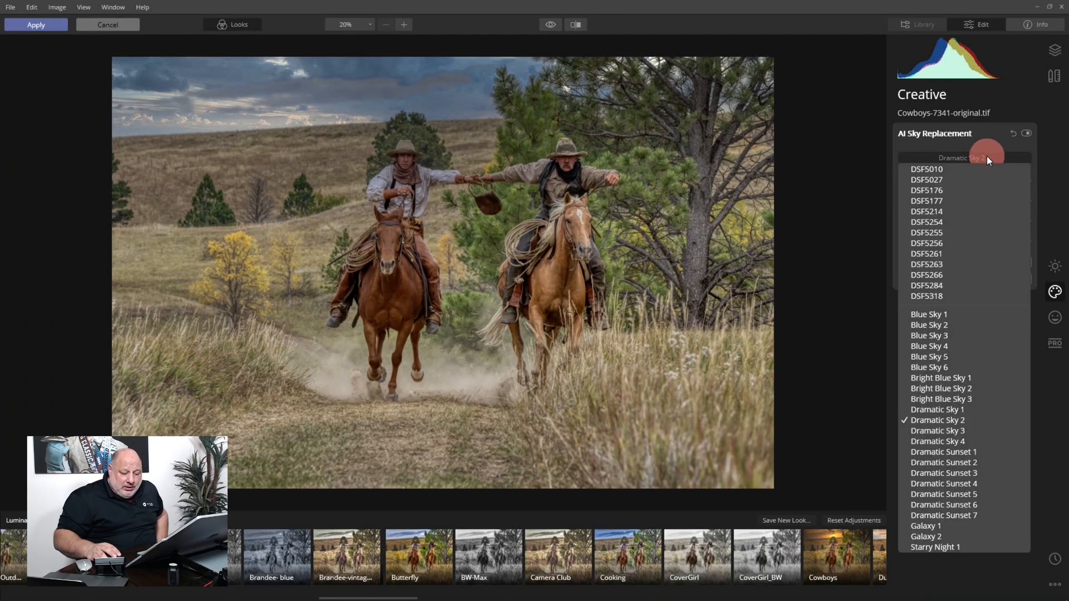
pyautogui.click(945, 462)
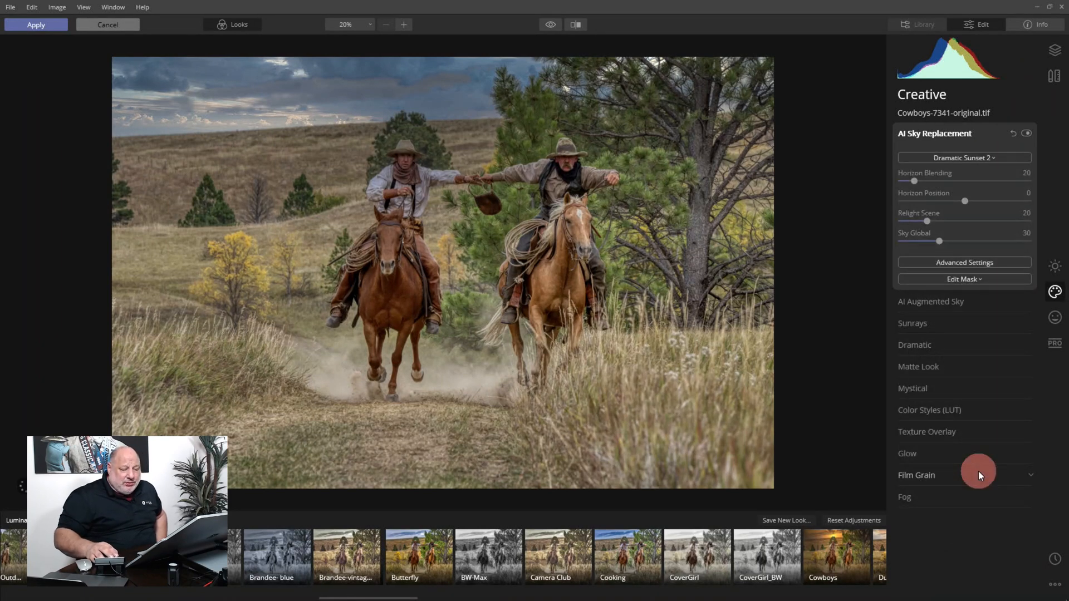
pyautogui.click(964, 158)
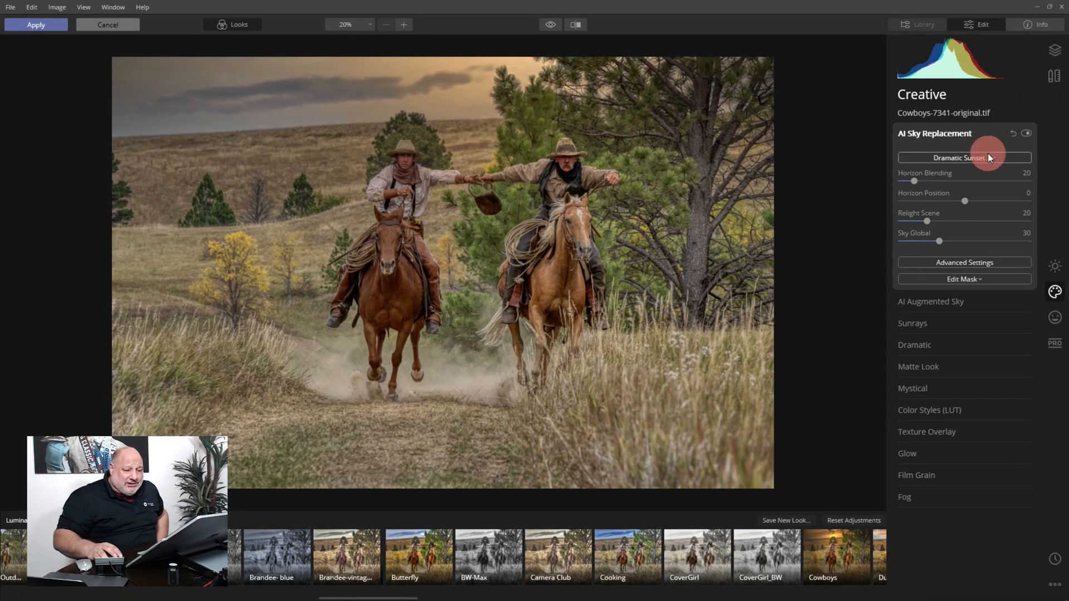
pyautogui.click(965, 158)
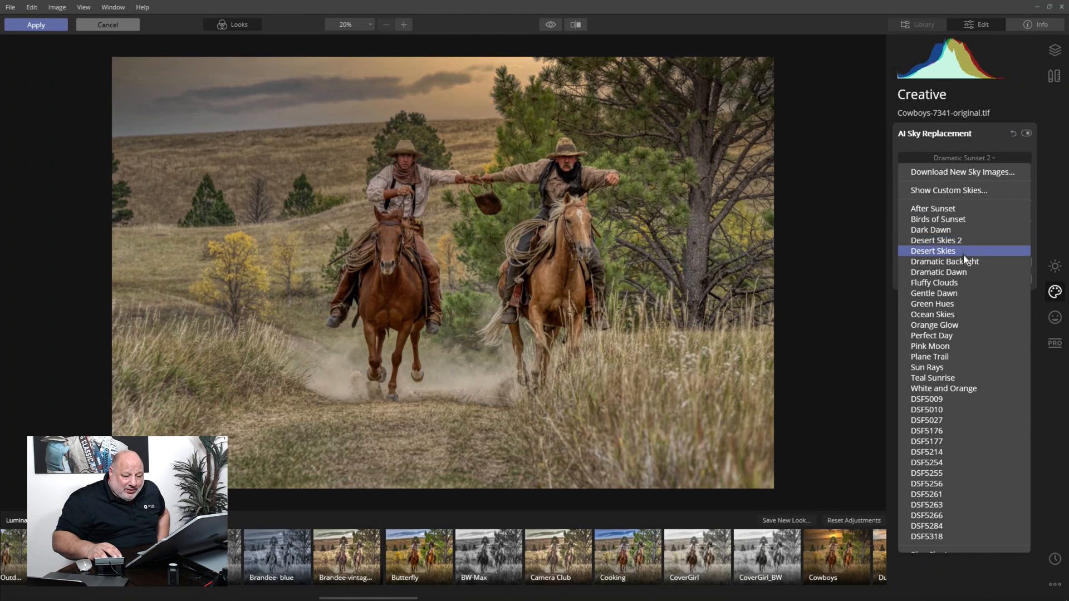
pyautogui.click(939, 272)
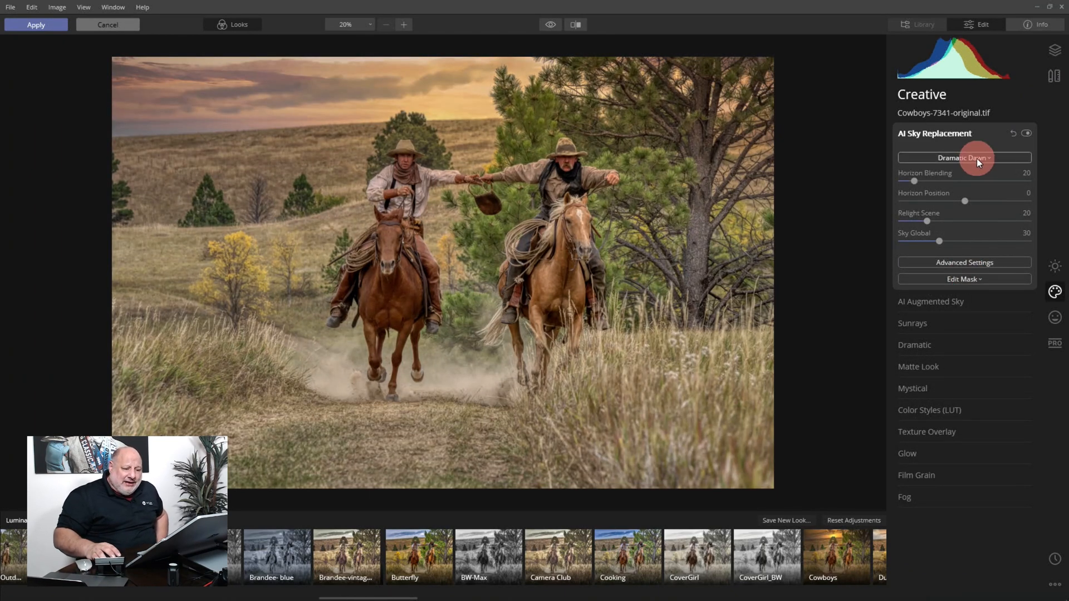
pyautogui.click(964, 158)
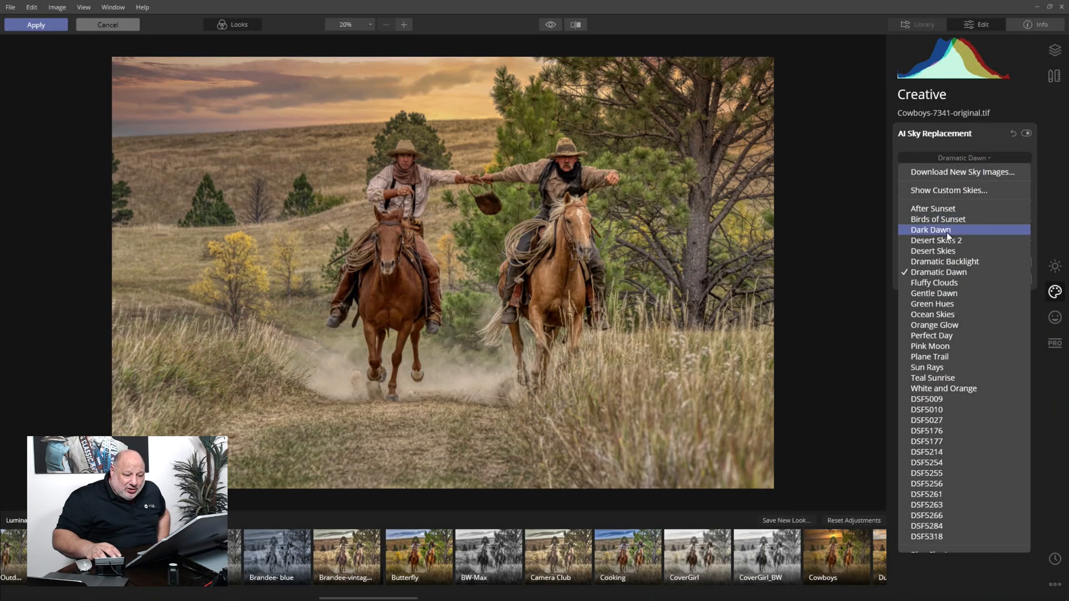
pyautogui.click(929, 229)
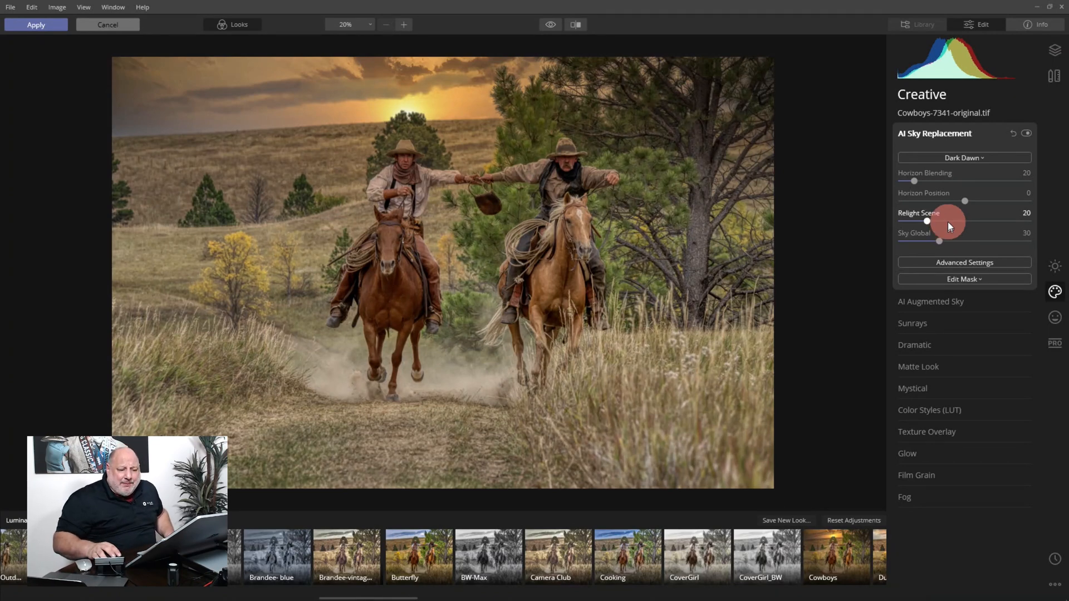
pyautogui.click(964, 159)
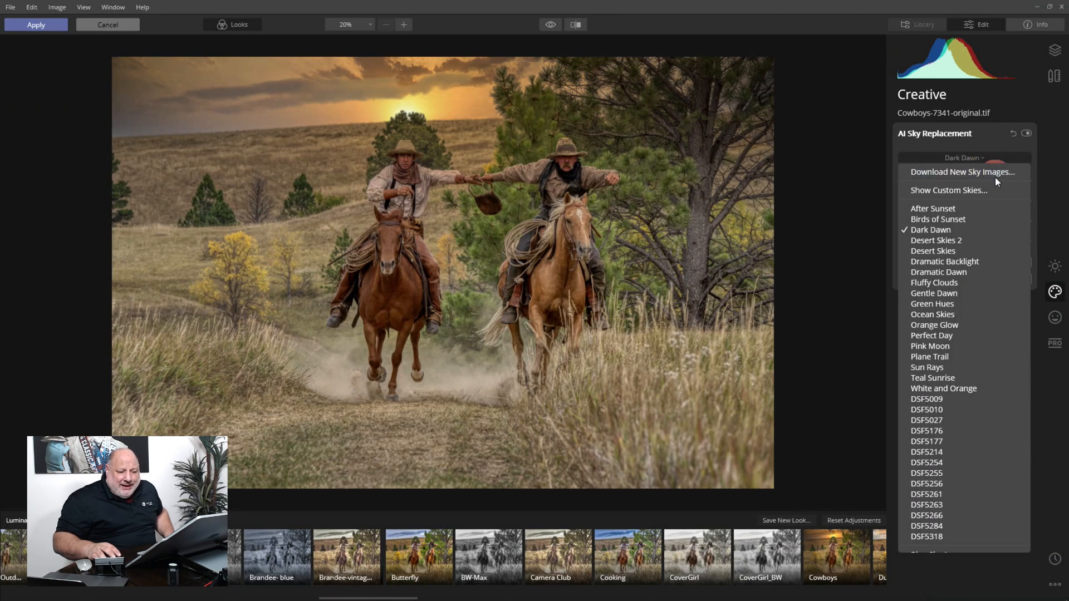
pyautogui.moveTo(967, 176)
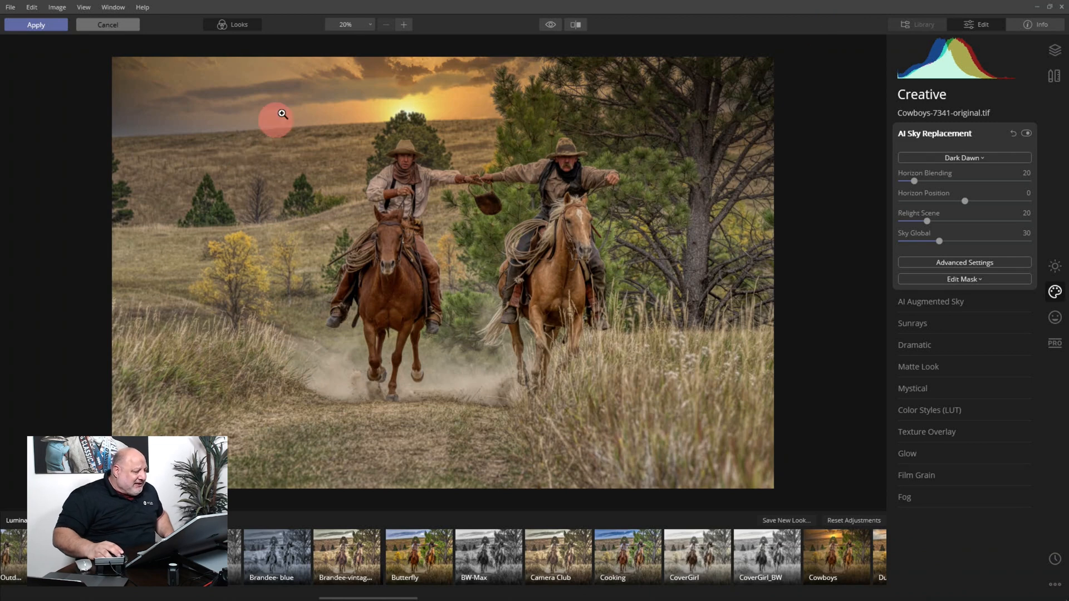
pyautogui.moveTo(307, 231)
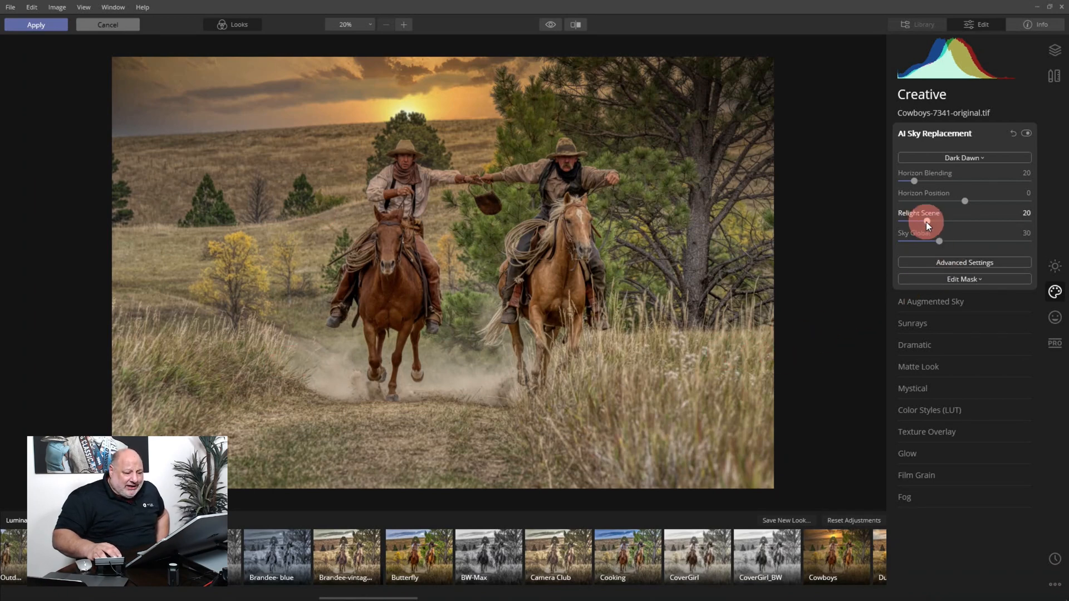
# Raise Relight Scene to light the cowboys more strongly for the Dark Dawn sky.
pyautogui.moveTo(939, 223); pyautogui.dragTo(971, 223)
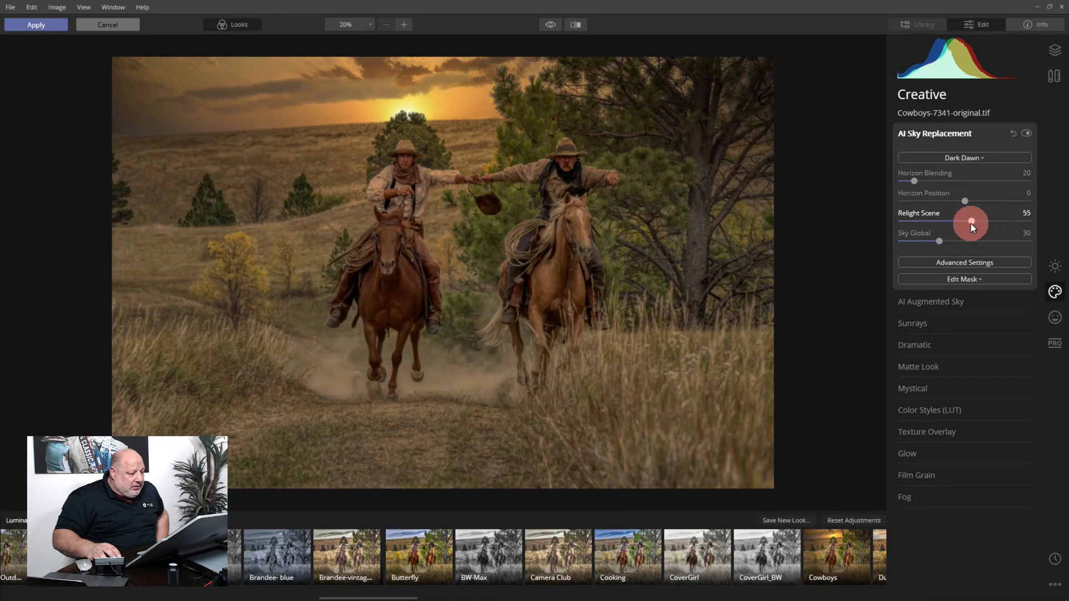
pyautogui.moveTo(971, 223); pyautogui.dragTo(928, 222)
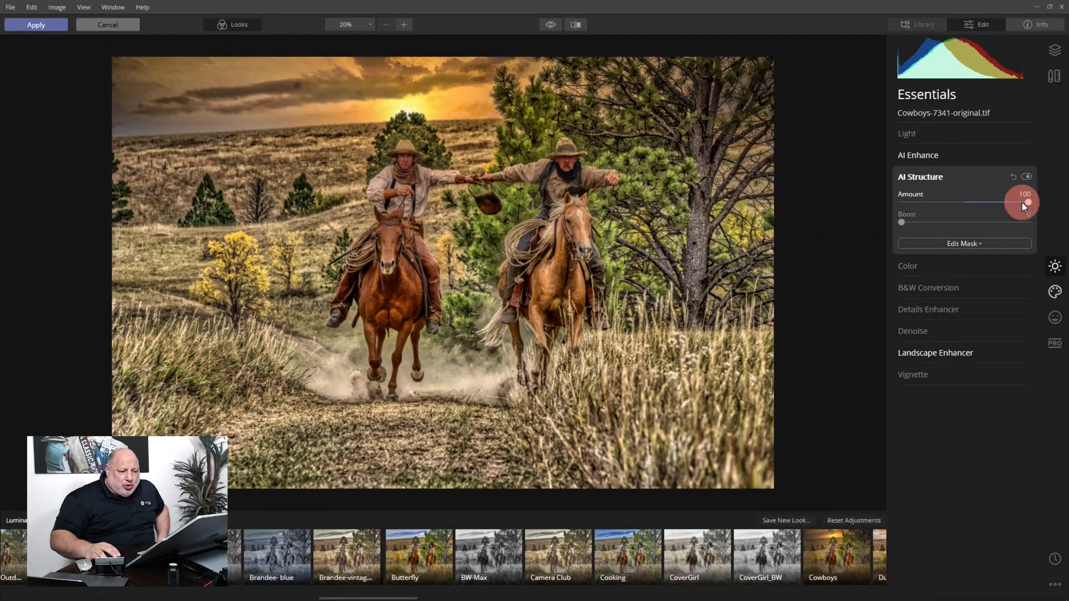
# Lower AI Structure Amount to 14 and toggle it off and on to compare.
pyautogui.moveTo(1023, 202); pyautogui.dragTo(987, 202)
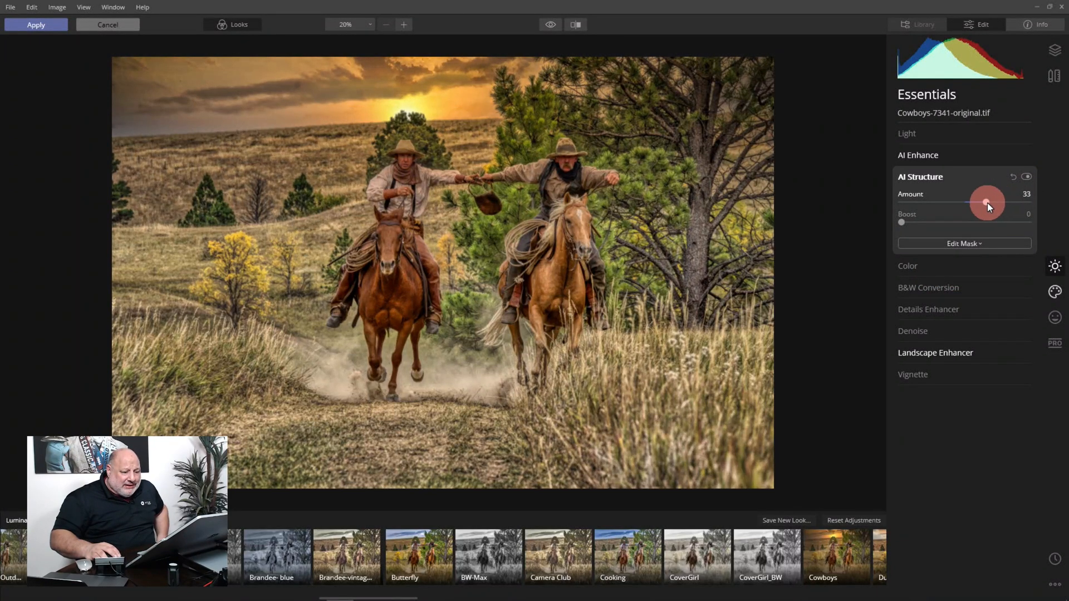
pyautogui.moveTo(986, 202); pyautogui.dragTo(973, 202)
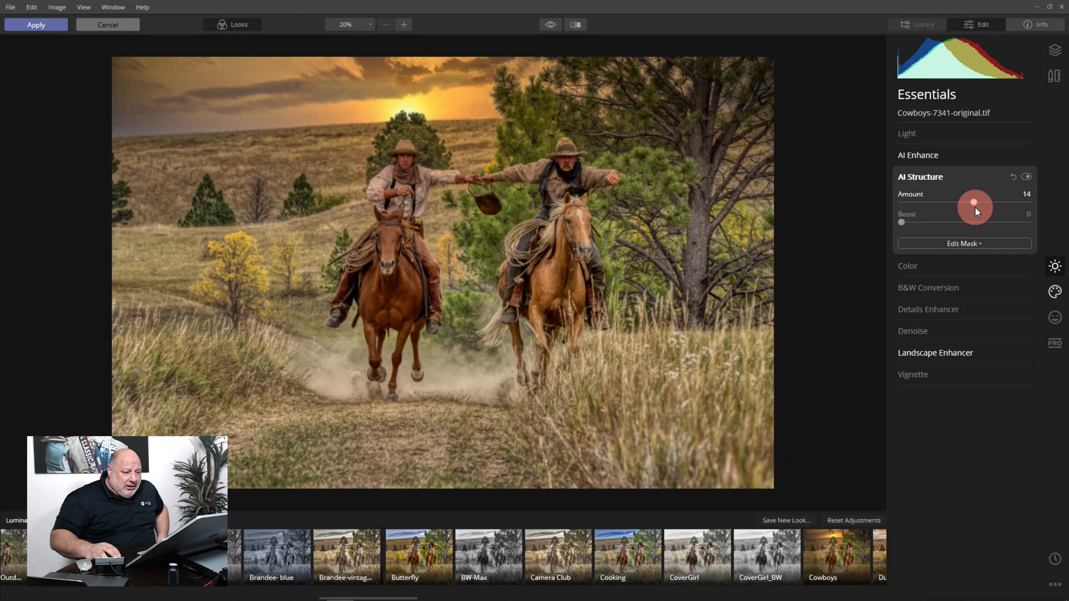
pyautogui.click(1027, 177)
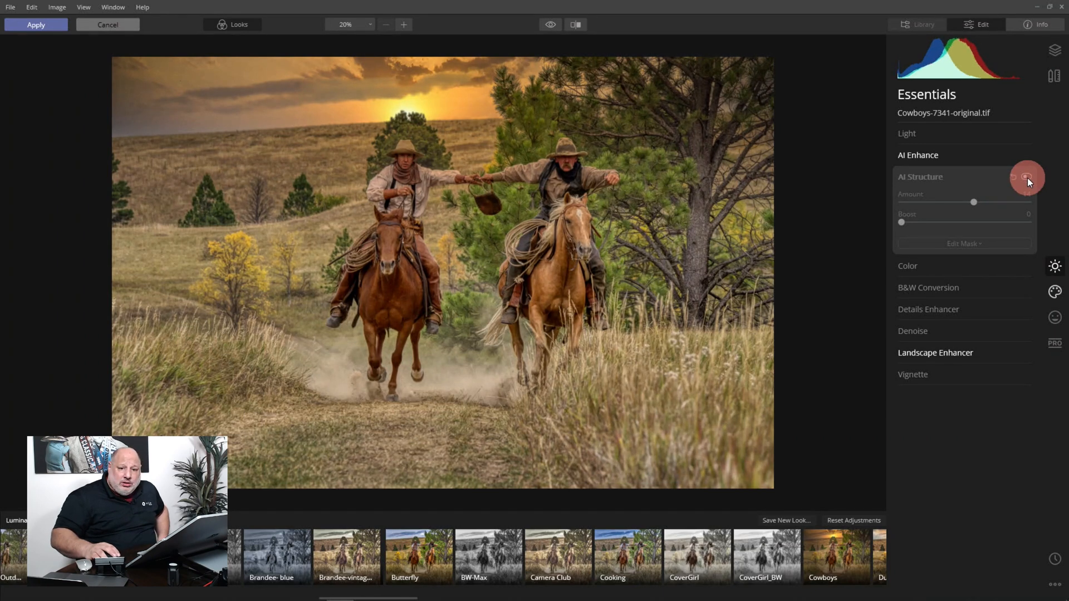
pyautogui.click(1026, 177)
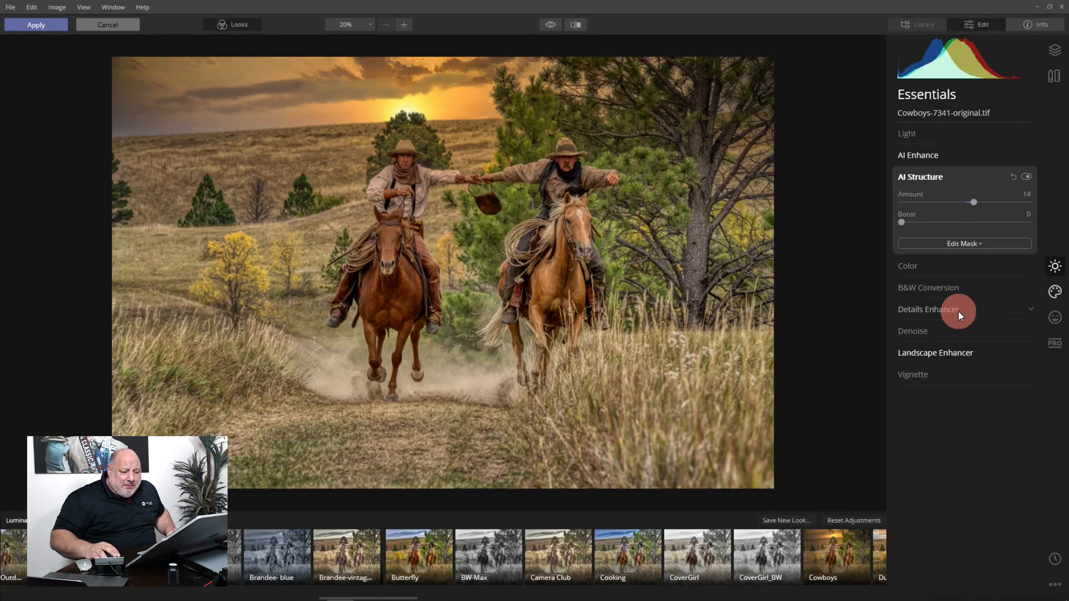
# Set Details Enhancer Medium Details to about 46 and hide the looks strip.
pyautogui.click(926, 310)
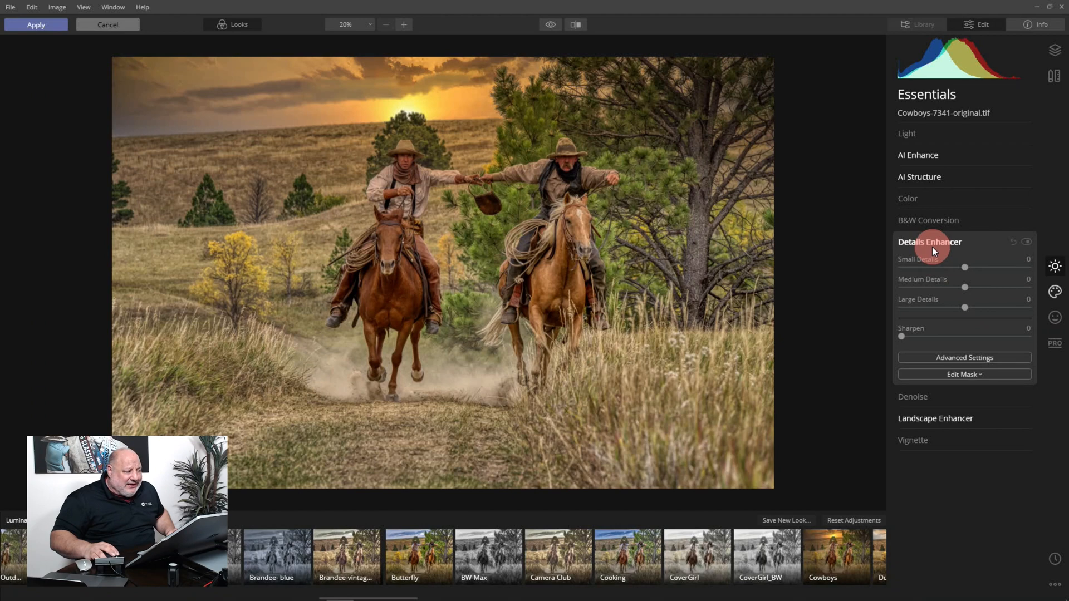
pyautogui.moveTo(964, 286); pyautogui.dragTo(982, 286)
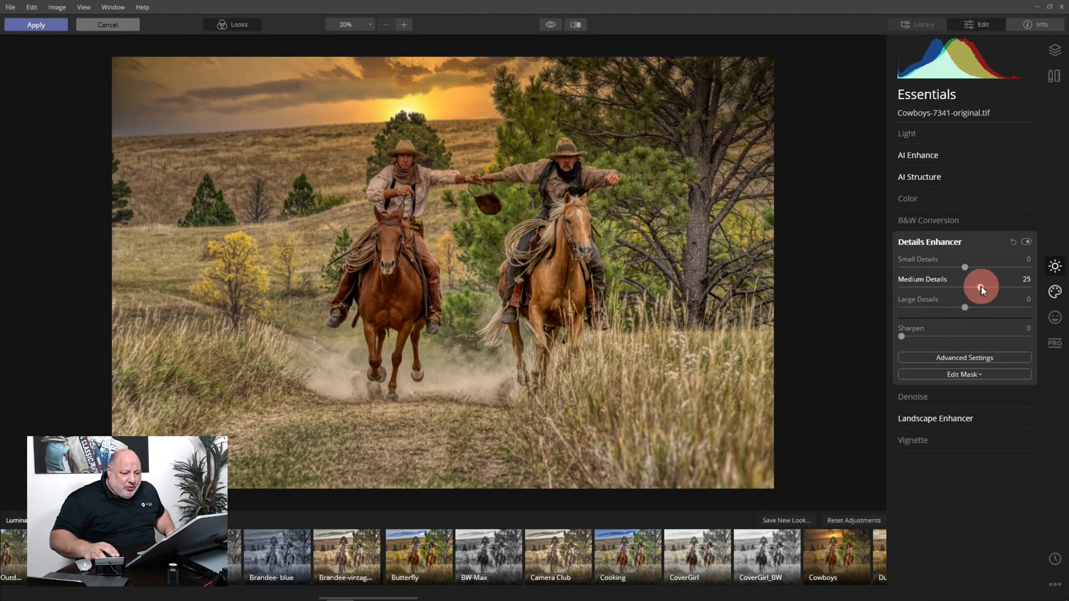
pyautogui.moveTo(980, 286); pyautogui.dragTo(995, 287)
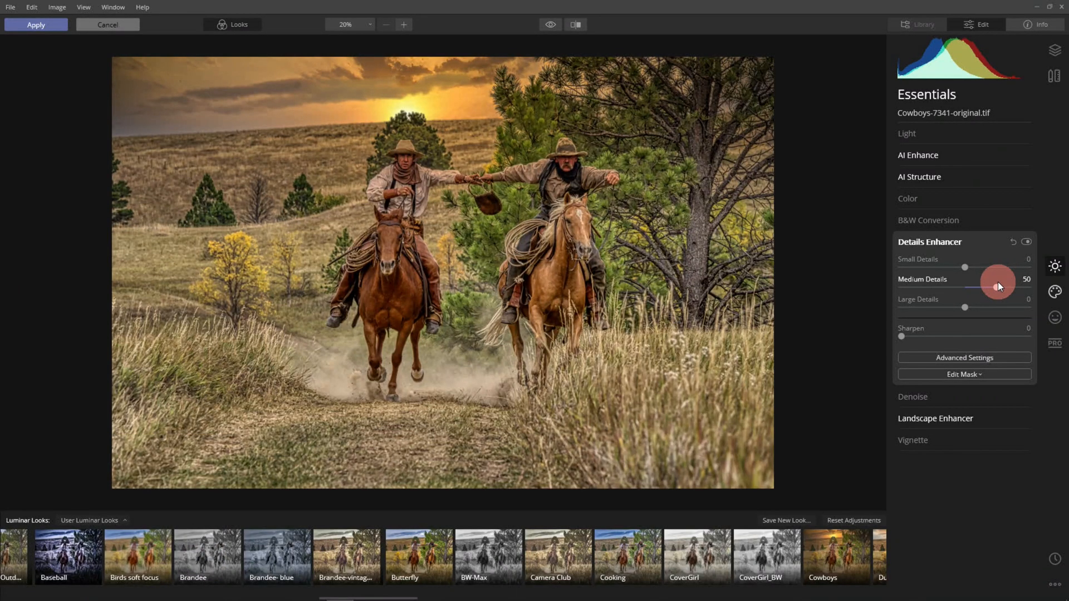
pyautogui.moveTo(998, 286); pyautogui.dragTo(992, 289)
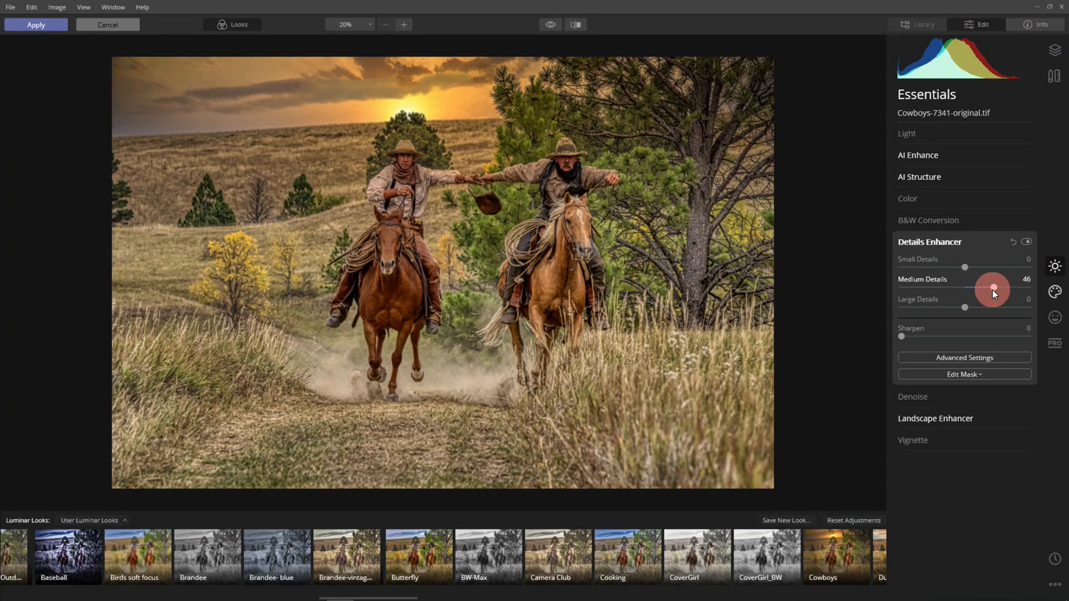
pyautogui.click(929, 242)
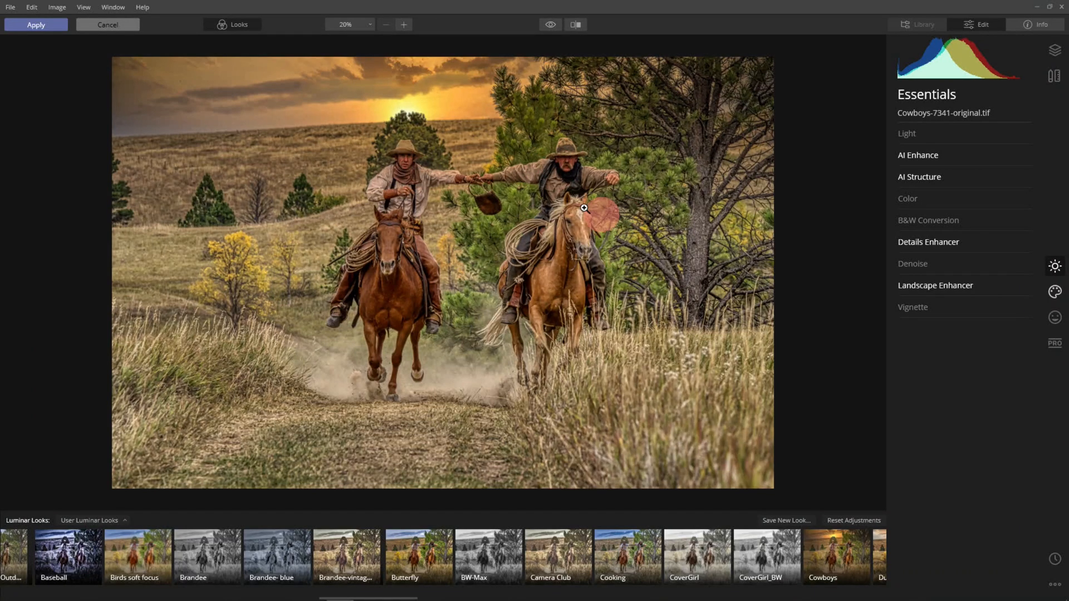
pyautogui.click(403, 25)
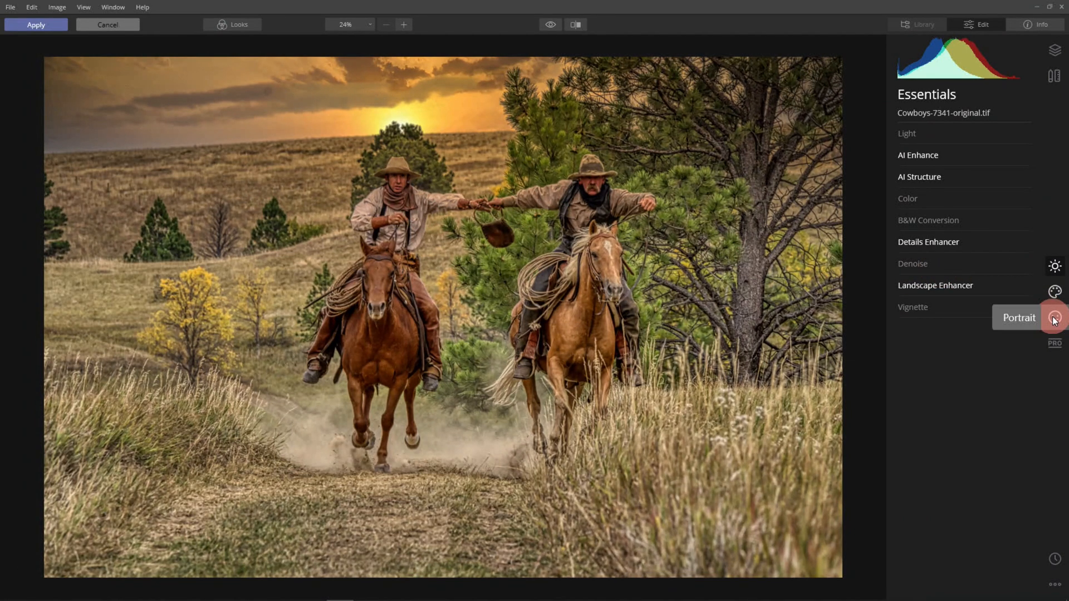
# In AI Portrait Enhancer, brighten the cowboys' faces with Face Light at 46.
pyautogui.click(1054, 317)
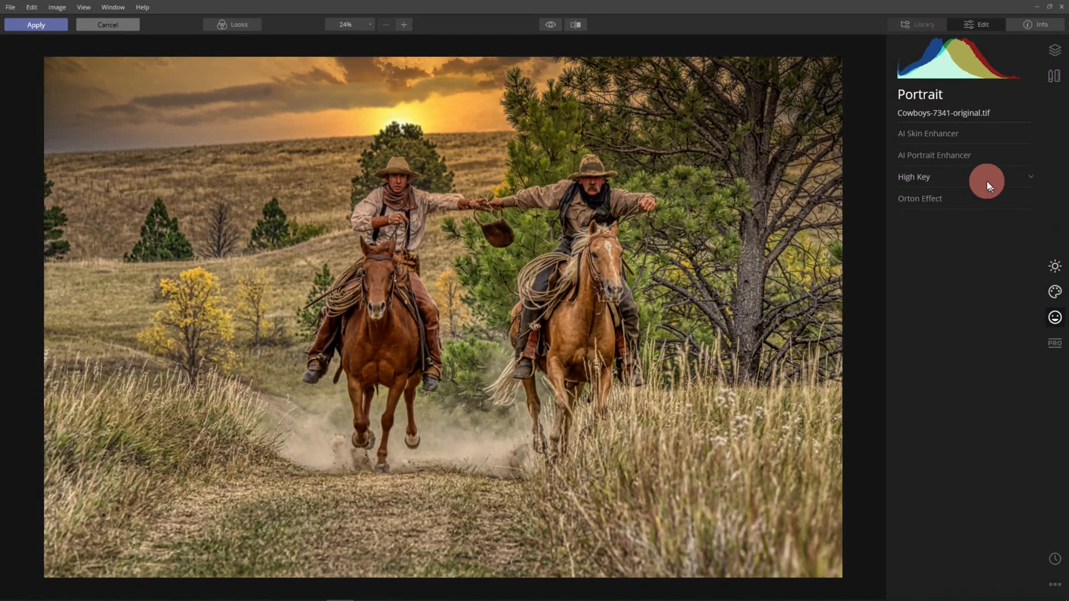
pyautogui.click(935, 155)
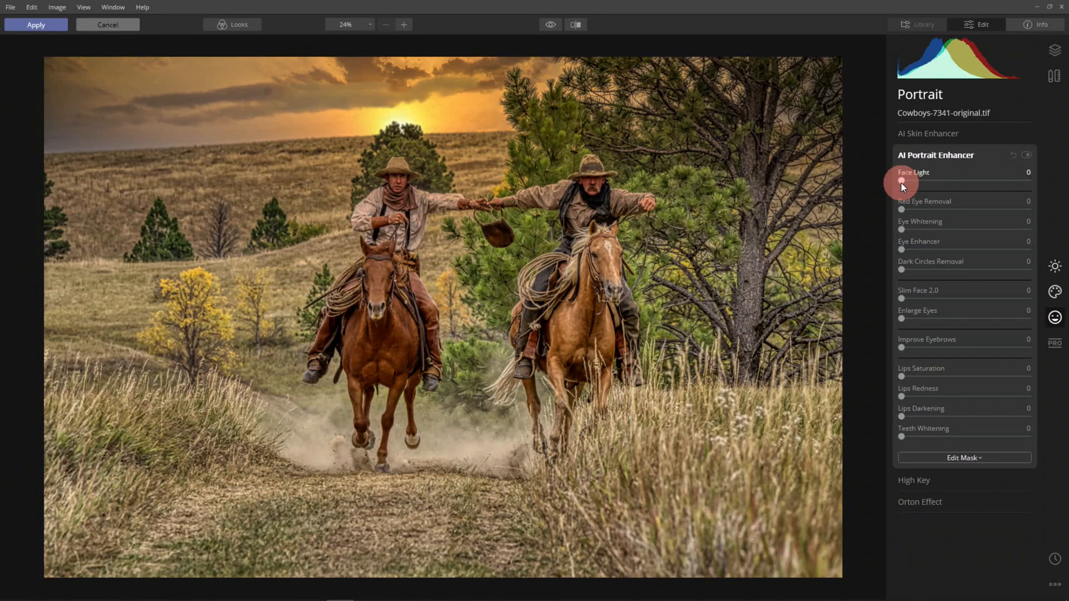
pyautogui.moveTo(901, 181); pyautogui.dragTo(1015, 182)
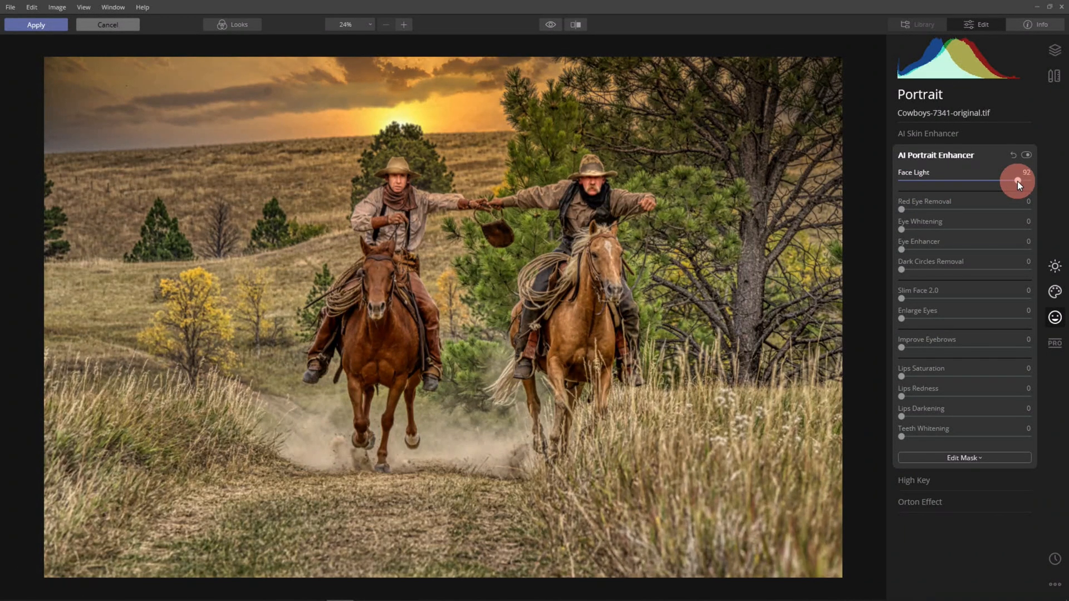
pyautogui.moveTo(1021, 182); pyautogui.dragTo(922, 182)
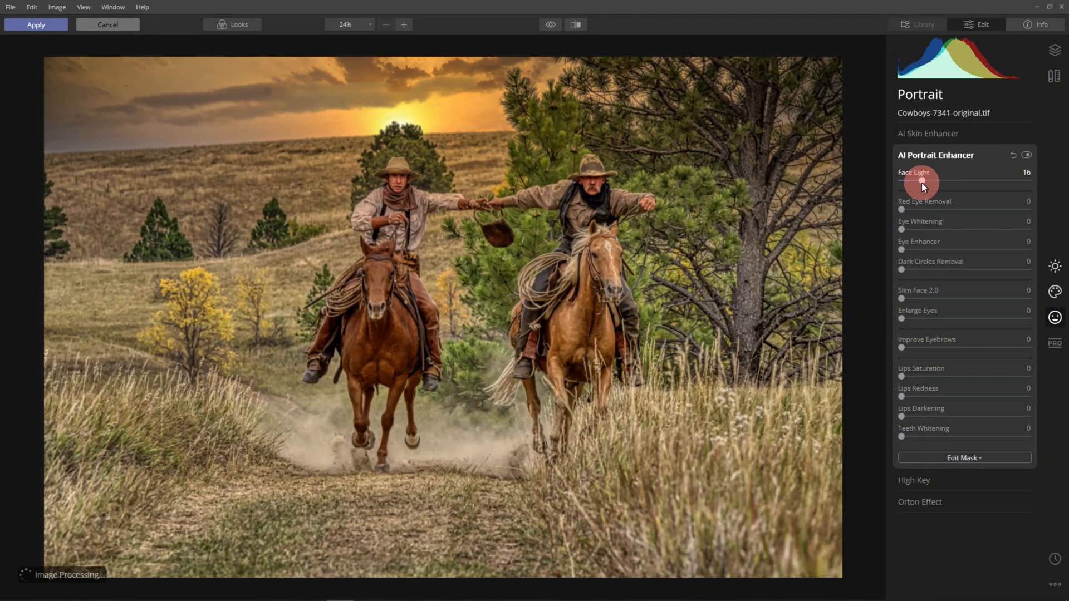
pyautogui.moveTo(923, 182); pyautogui.dragTo(936, 182)
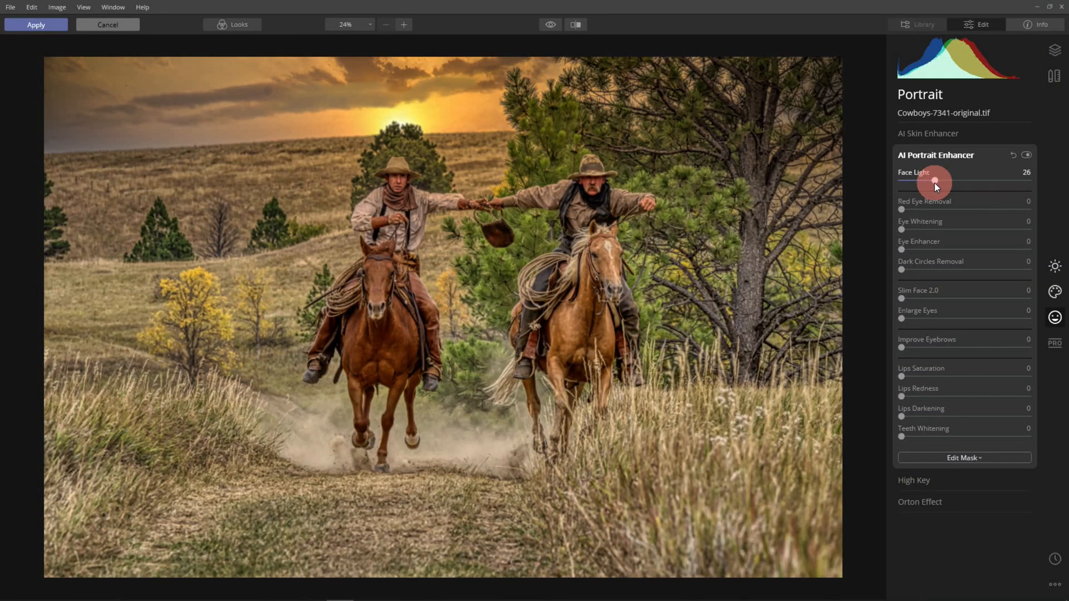
pyautogui.moveTo(934, 182); pyautogui.dragTo(949, 182)
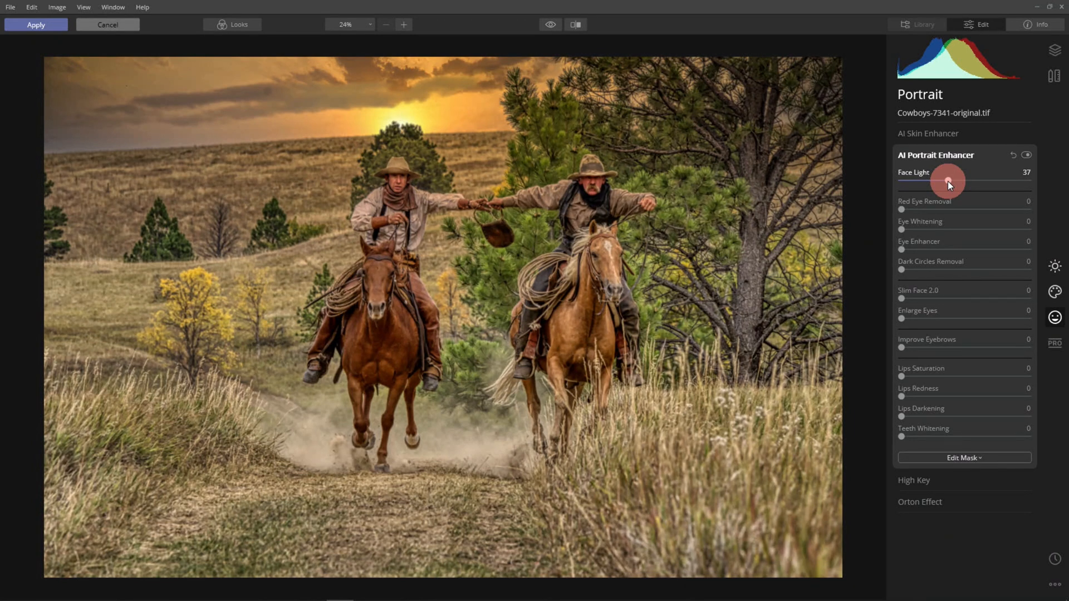
pyautogui.moveTo(947, 181); pyautogui.dragTo(960, 182)
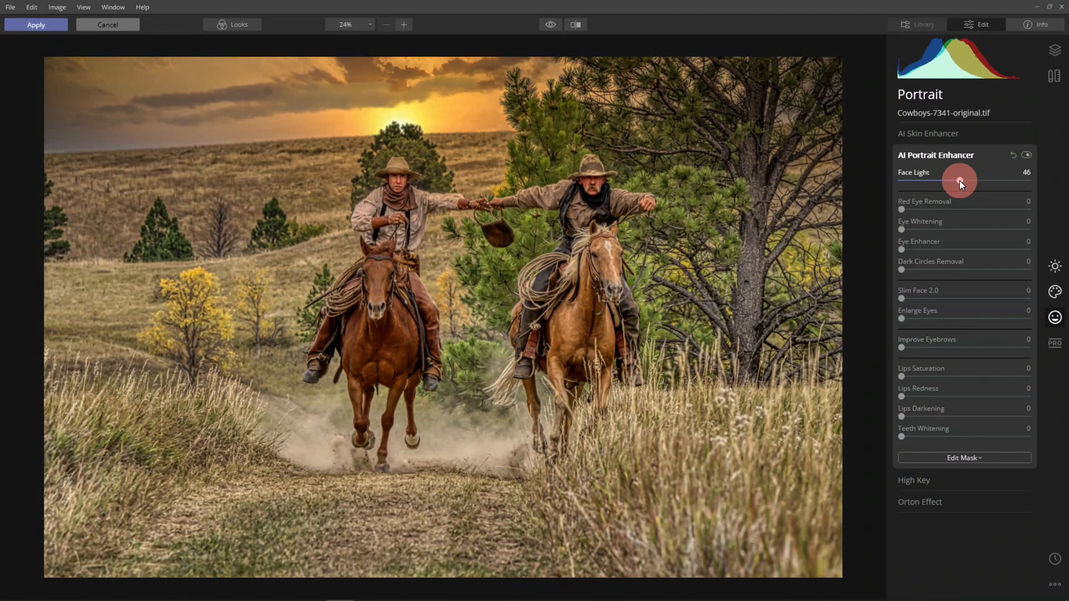
pyautogui.click(1031, 156)
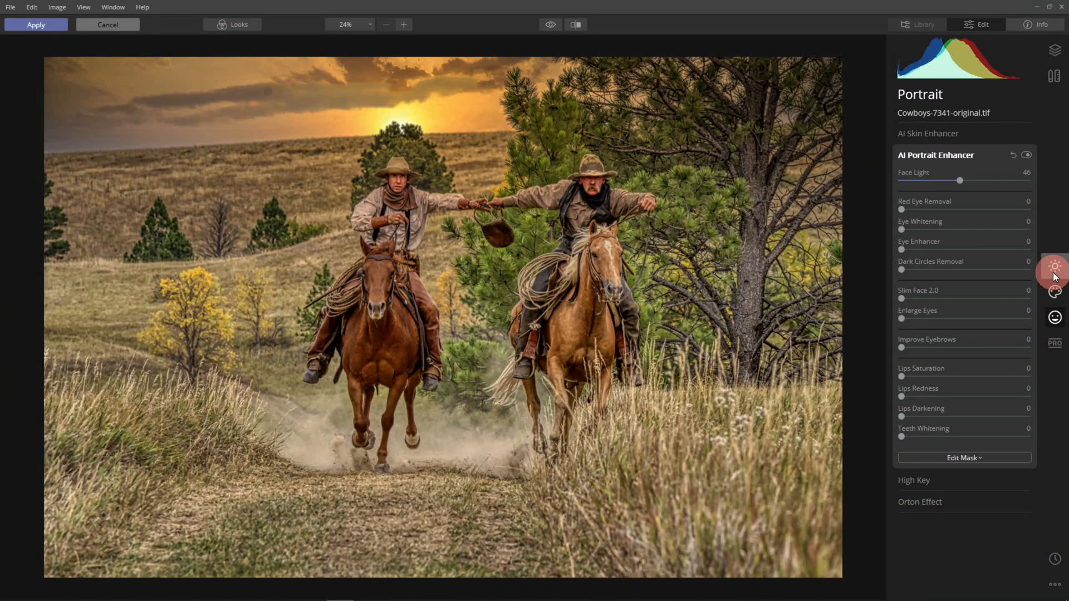
# In Essentials Color, reveal the advanced per-colour controls and select the red range.
pyautogui.click(1054, 267)
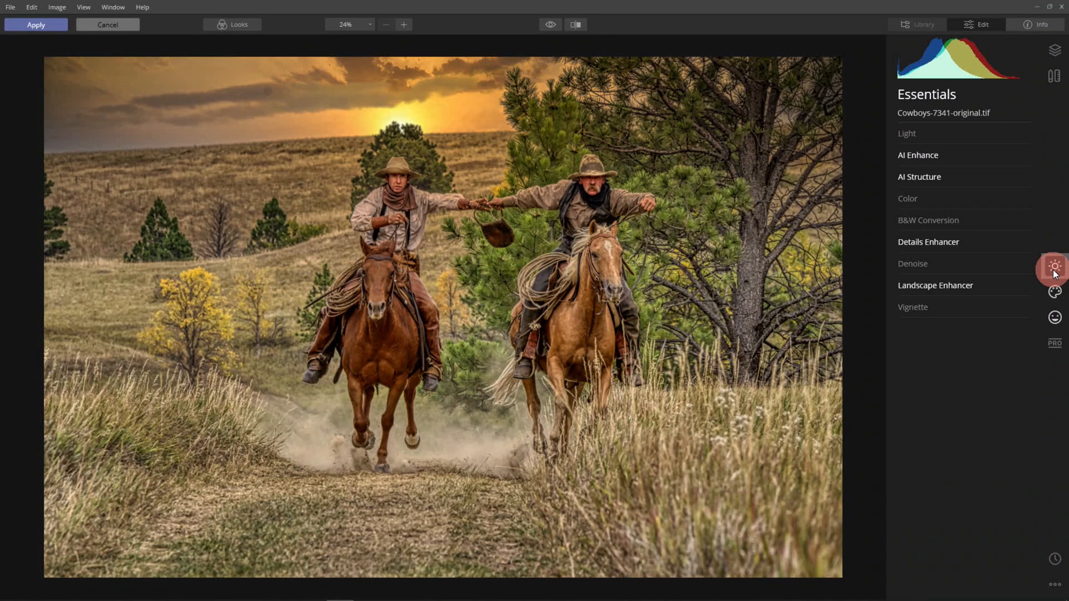
pyautogui.click(907, 198)
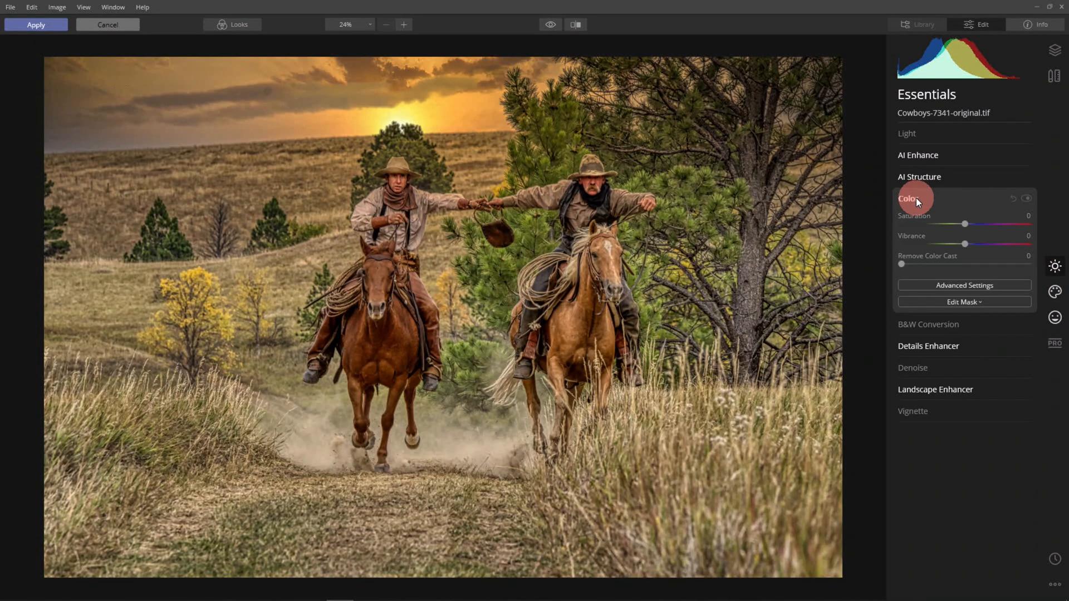
pyautogui.click(964, 285)
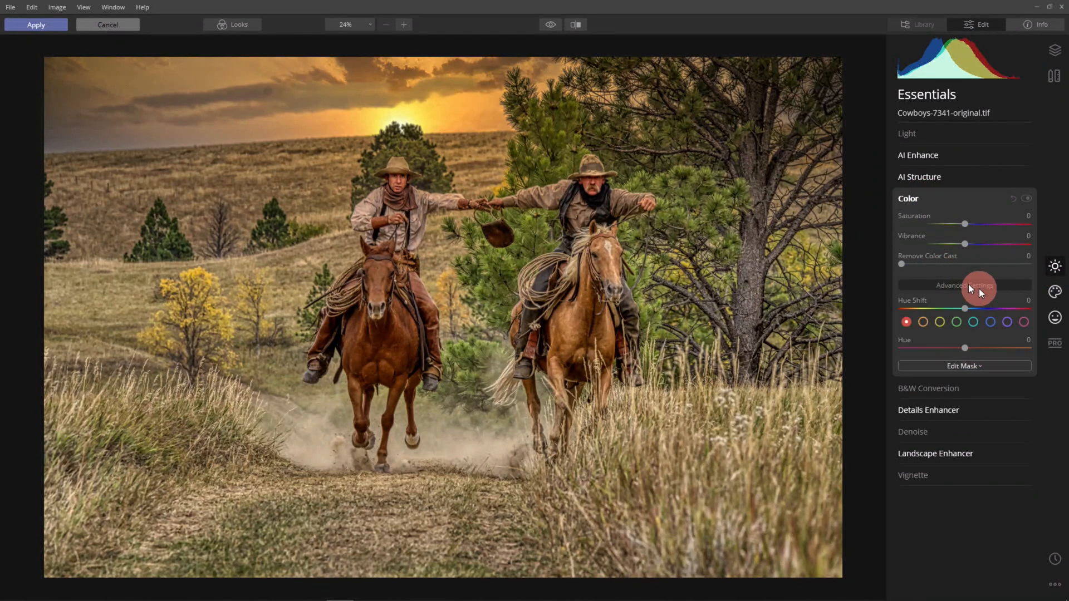
pyautogui.click(964, 285)
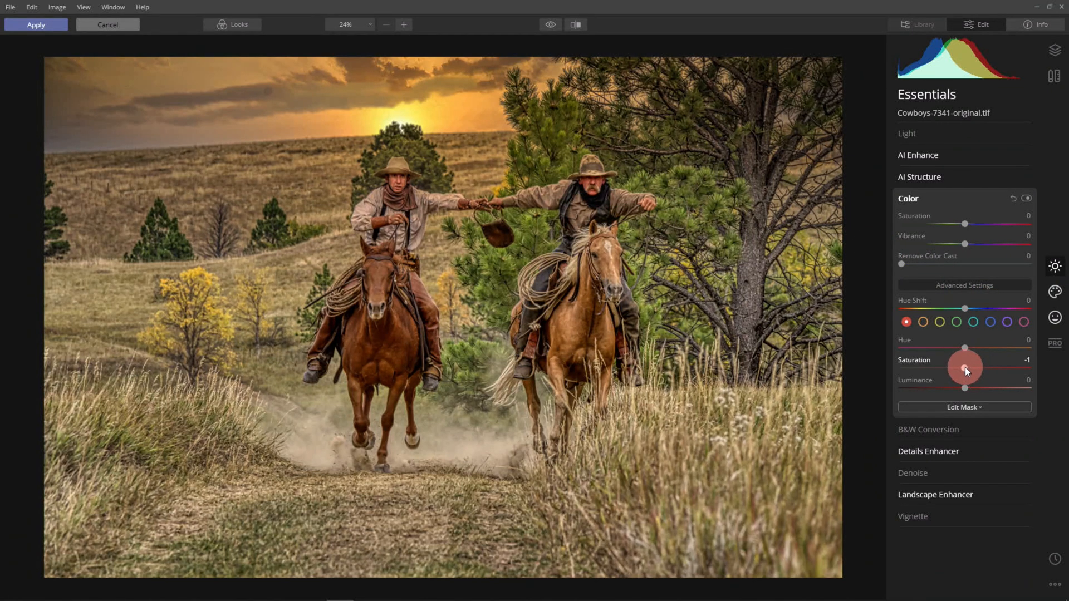
# Lower red saturation to -26 and compare the photo with and without the change.
pyautogui.moveTo(964, 368); pyautogui.dragTo(933, 368)
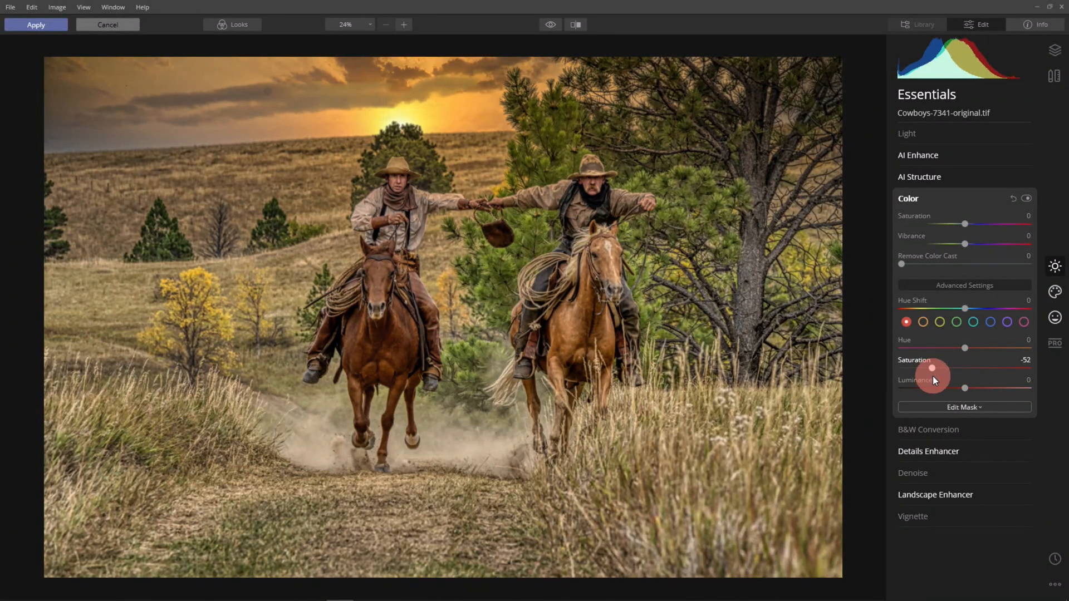
pyautogui.moveTo(931, 368); pyautogui.dragTo(940, 369)
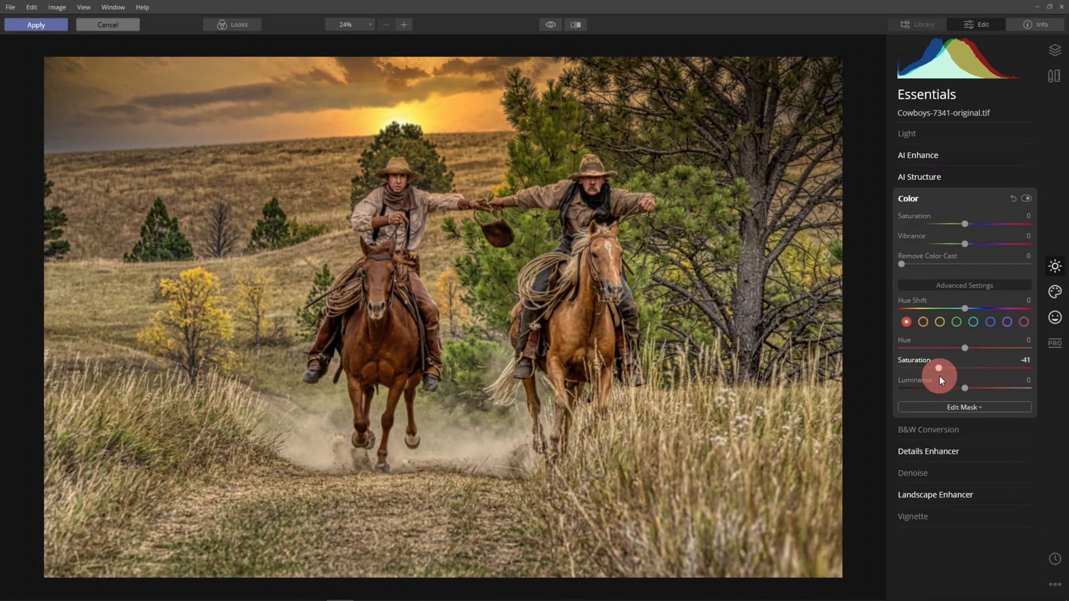
pyautogui.moveTo(938, 369); pyautogui.dragTo(968, 368)
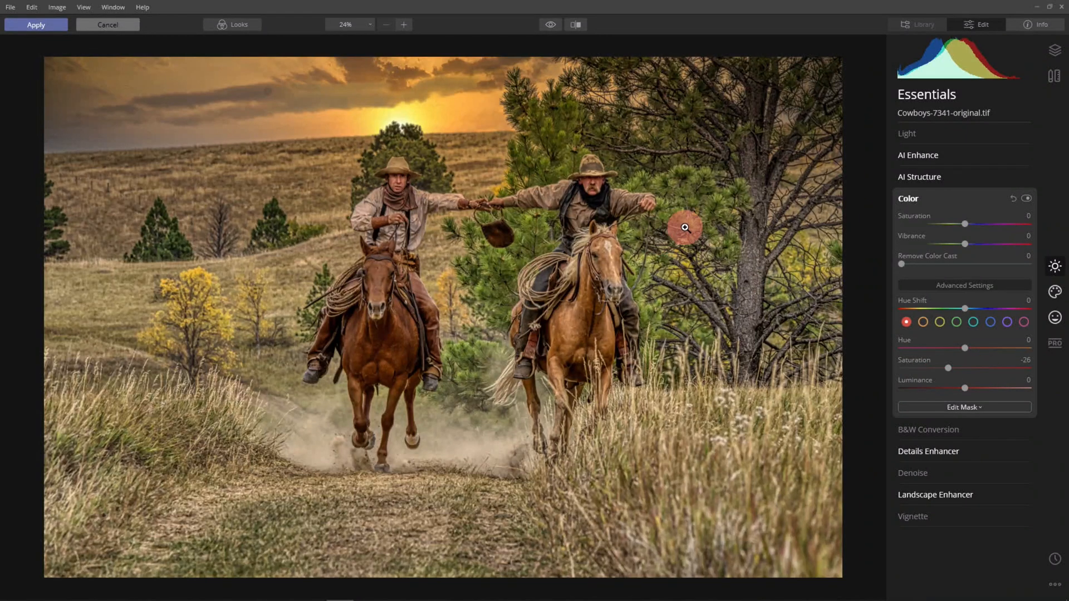
pyautogui.click(550, 25)
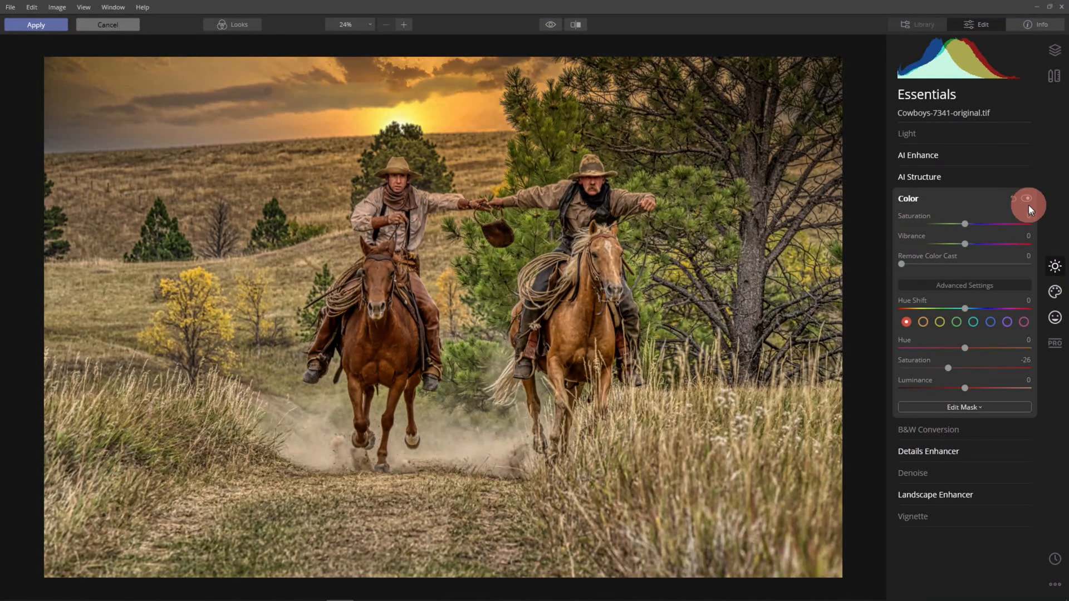
pyautogui.click(1027, 198)
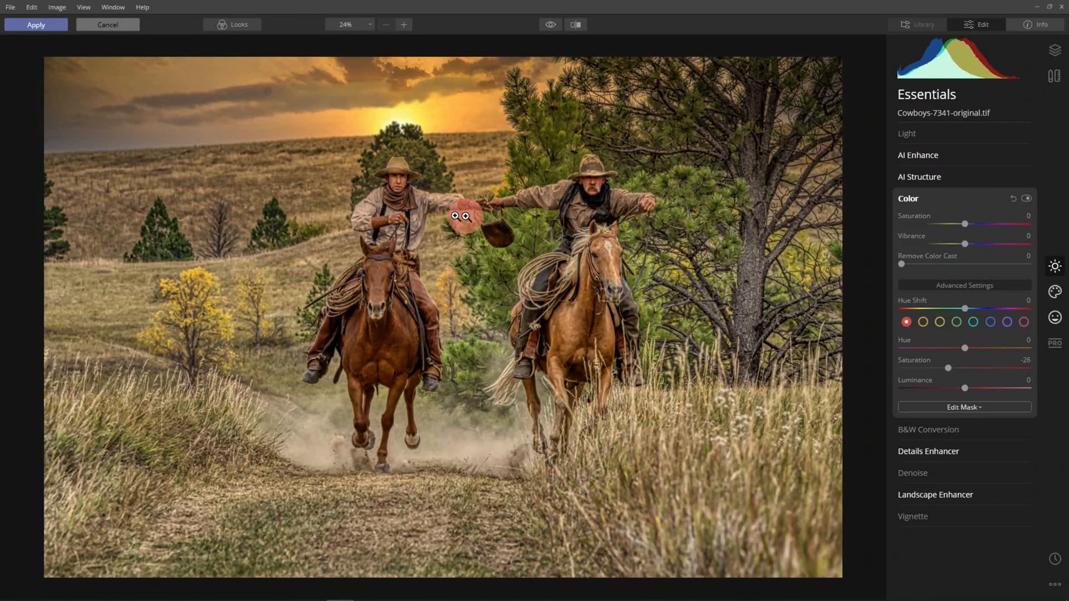
pyautogui.click(916, 200)
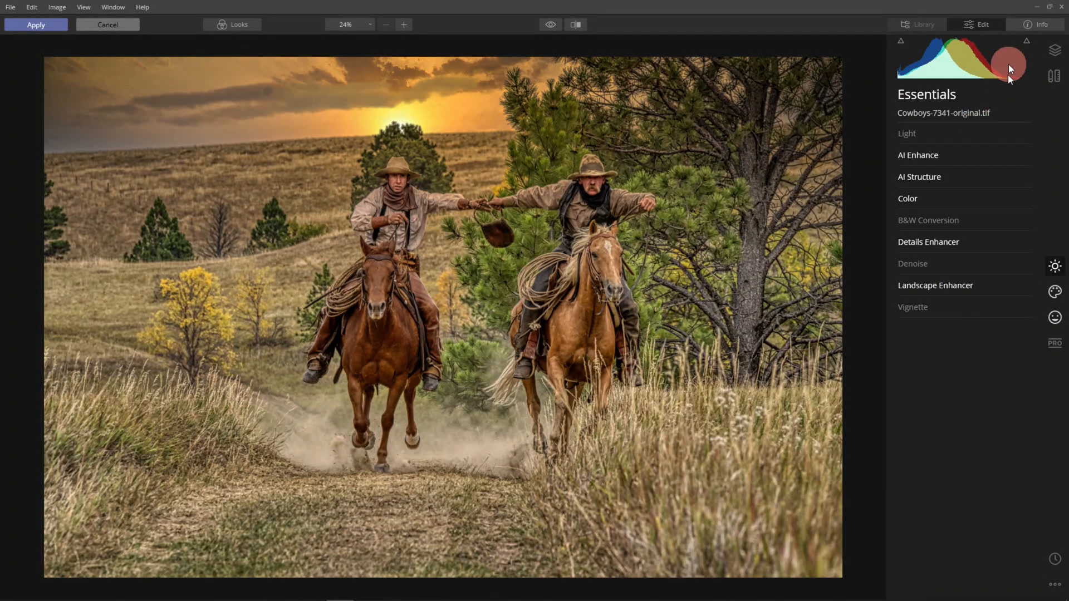
# Compare before/after, then apply the Luminar edits and return to Aurora HDR as a layer.
pyautogui.click(976, 24)
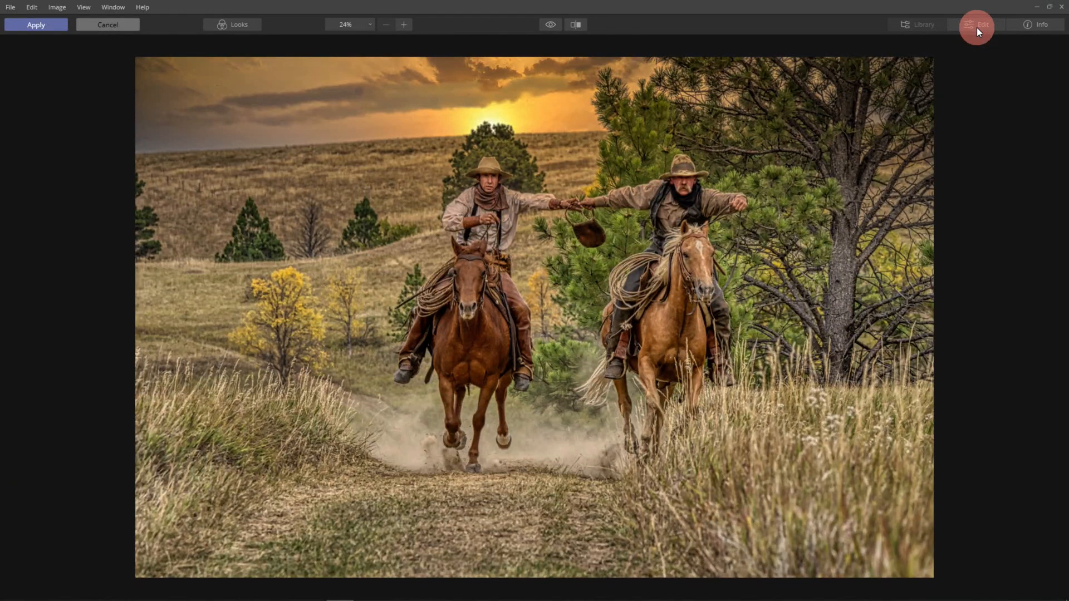
pyautogui.click(403, 25)
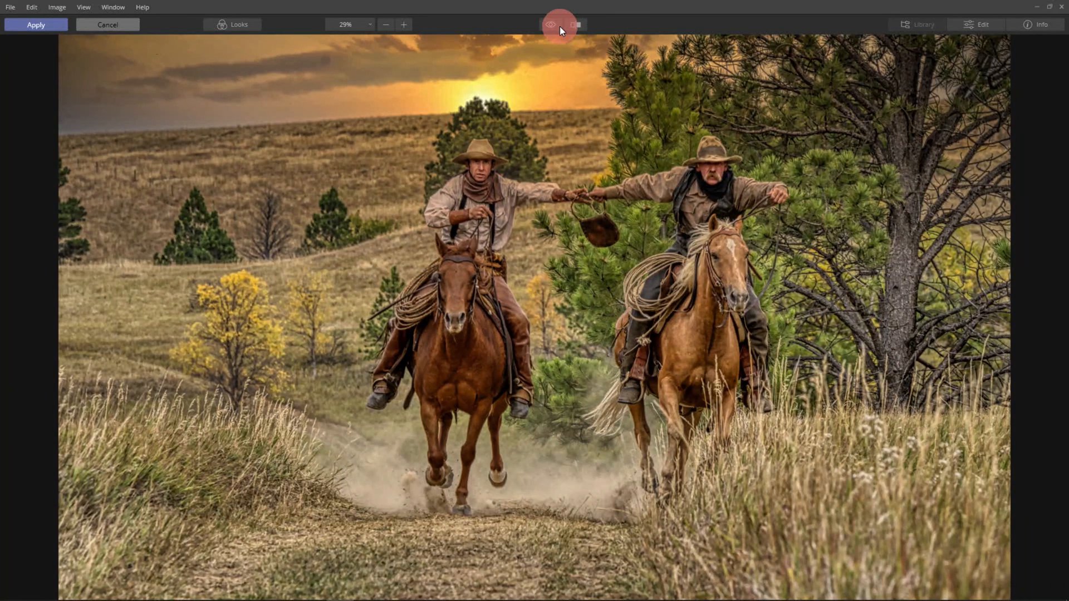
pyautogui.click(553, 24)
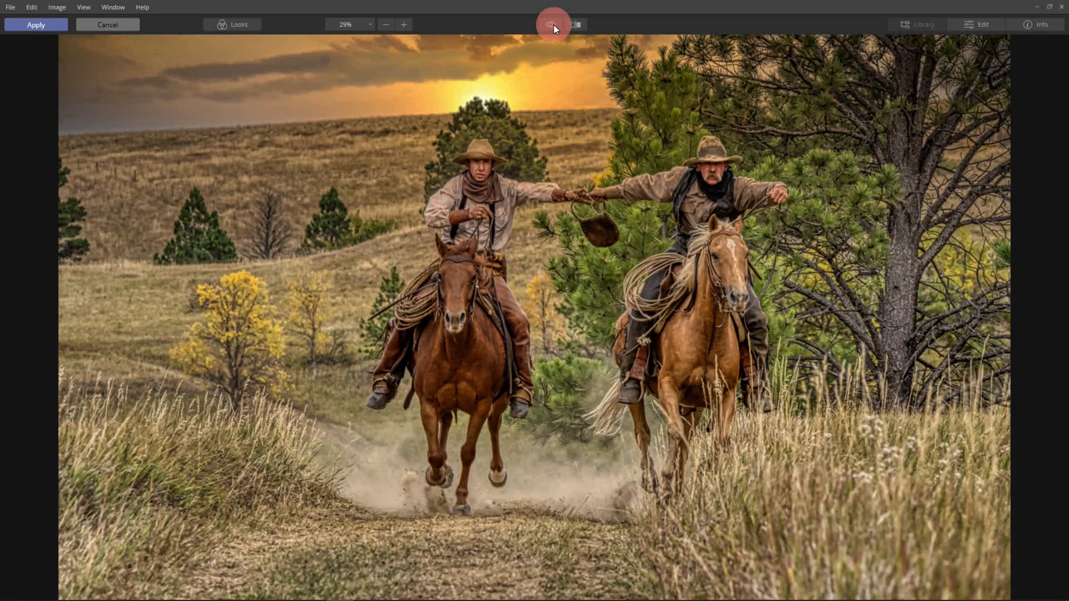
pyautogui.click(34, 25)
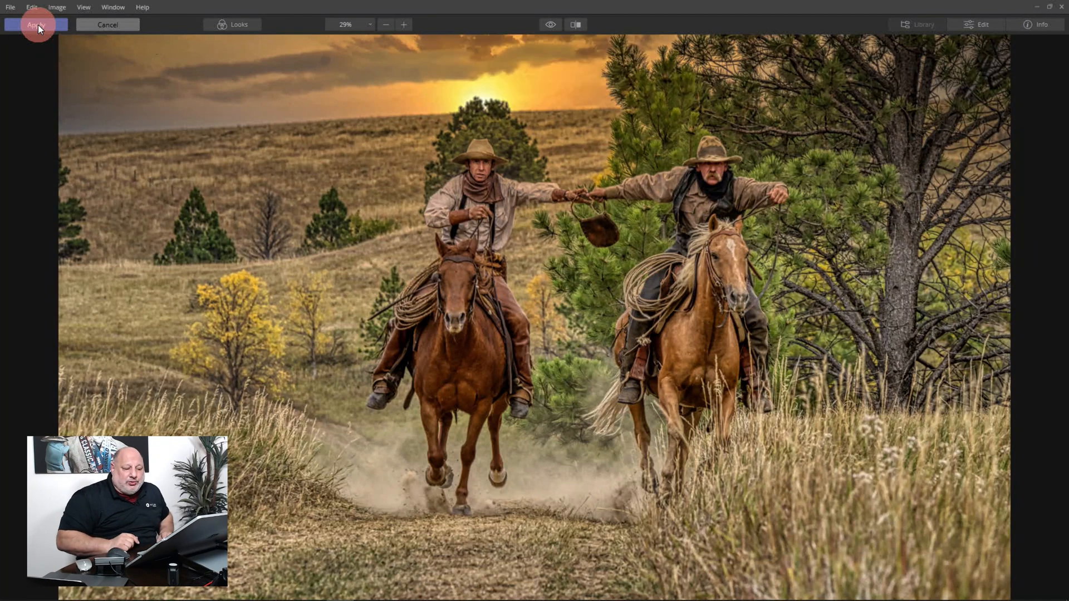
pyautogui.click(33, 24)
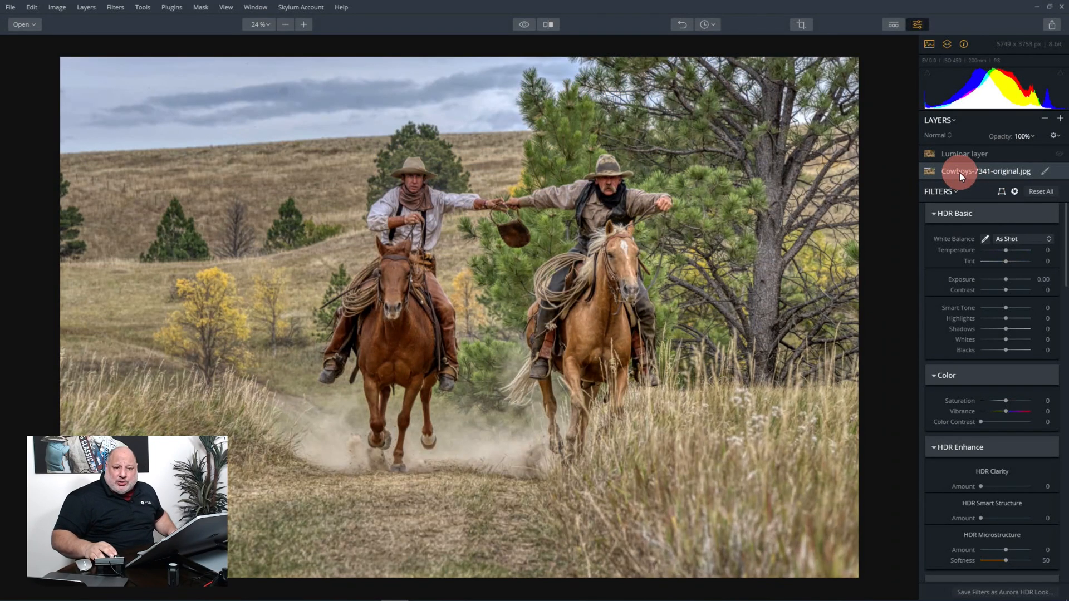
# Select the Luminar layer and fade its opacity down to 0% to compare with the original.
pyautogui.click(967, 154)
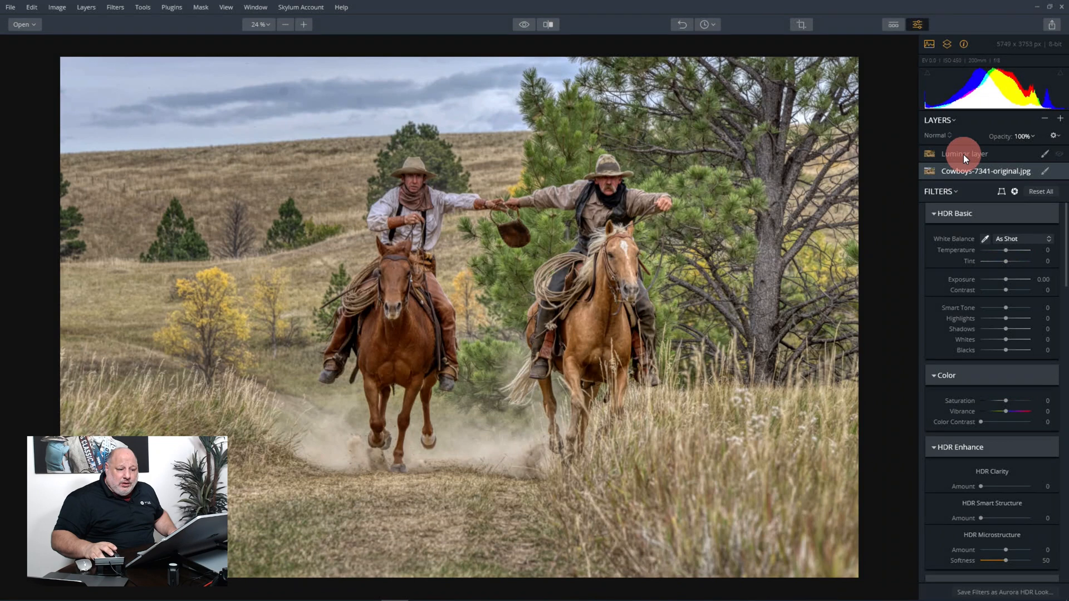
pyautogui.click(1061, 154)
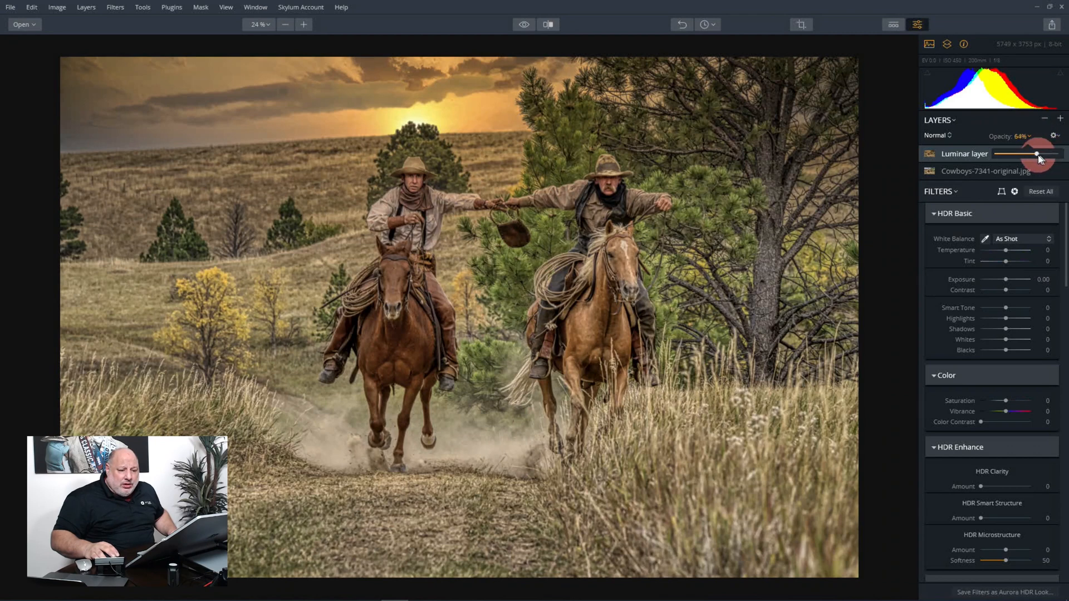
pyautogui.moveTo(1036, 154); pyautogui.dragTo(999, 154)
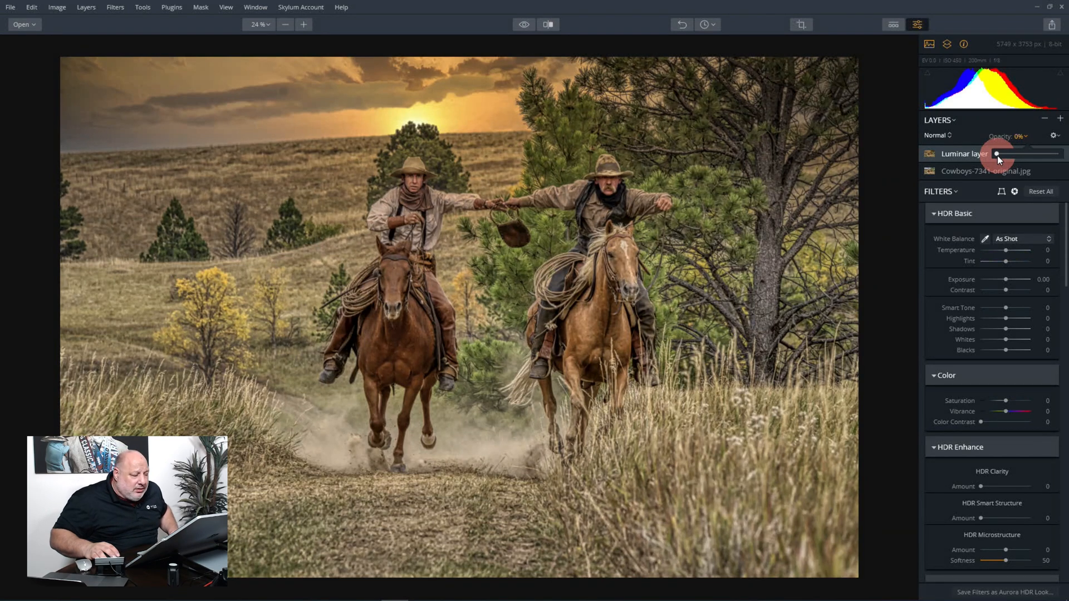
pyautogui.click(1000, 154)
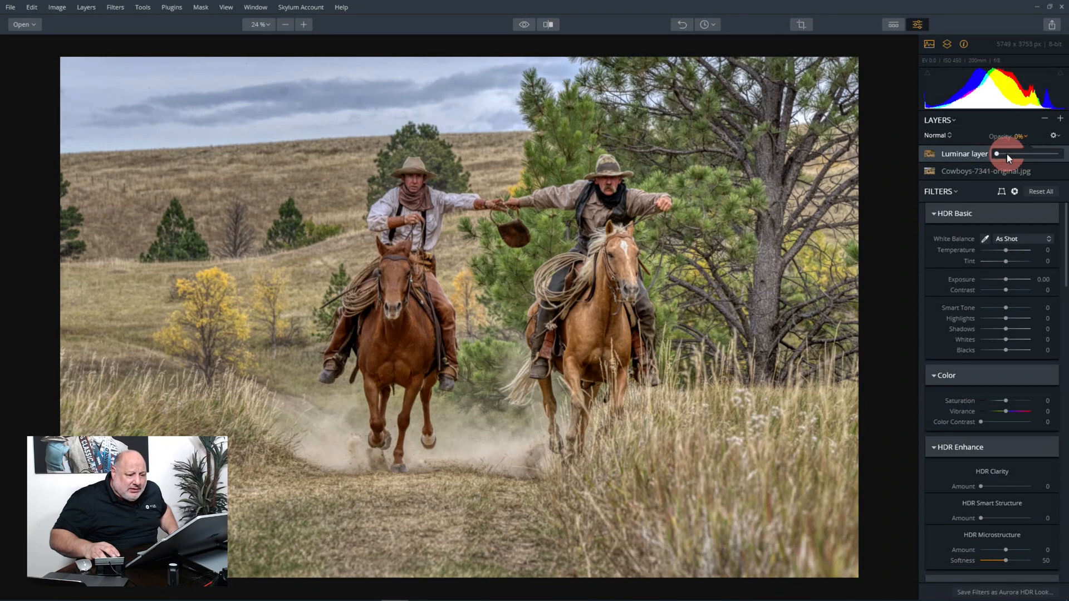
# Bring the Luminar layer's opacity back up, settling at about 89%.
pyautogui.moveTo(998, 153); pyautogui.dragTo(1040, 154)
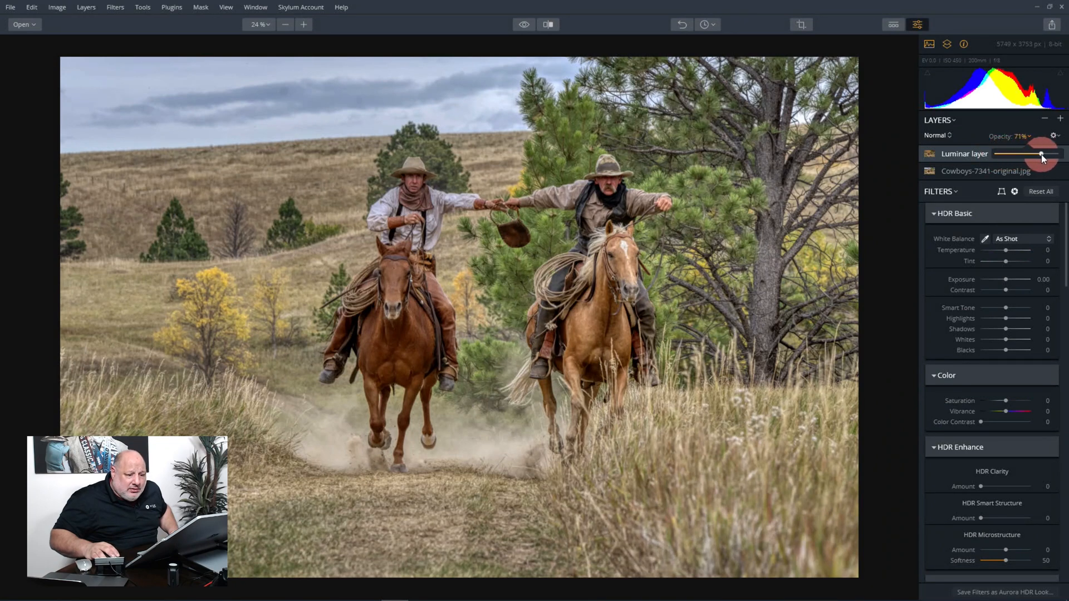
pyautogui.moveTo(1037, 154); pyautogui.dragTo(1044, 154)
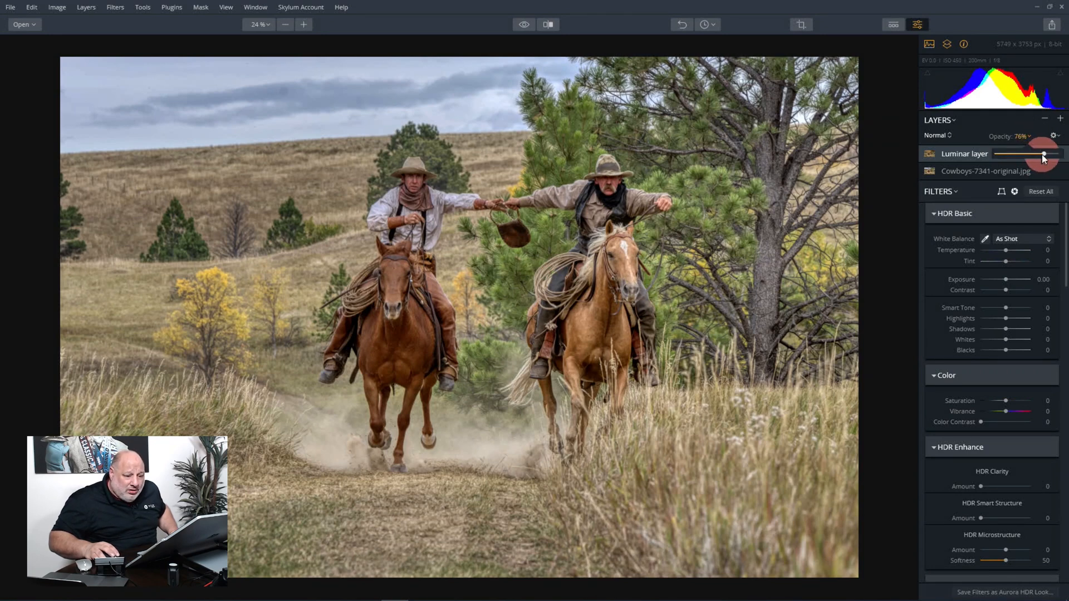
pyautogui.moveTo(1043, 154); pyautogui.dragTo(1040, 154)
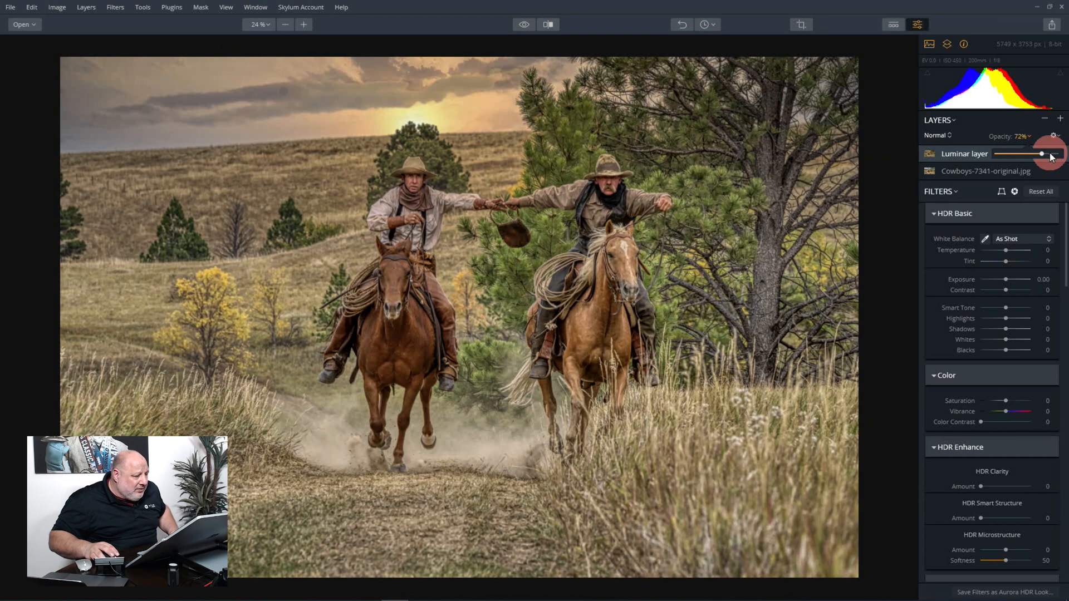
pyautogui.moveTo(1043, 153); pyautogui.dragTo(1050, 153)
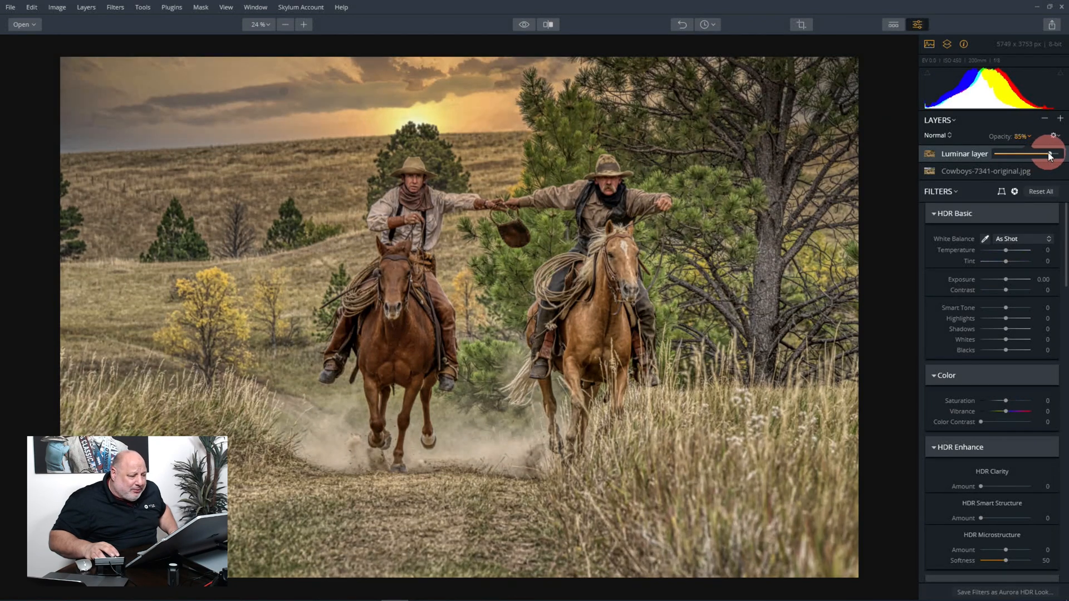
pyautogui.moveTo(1029, 154); pyautogui.dragTo(1040, 154)
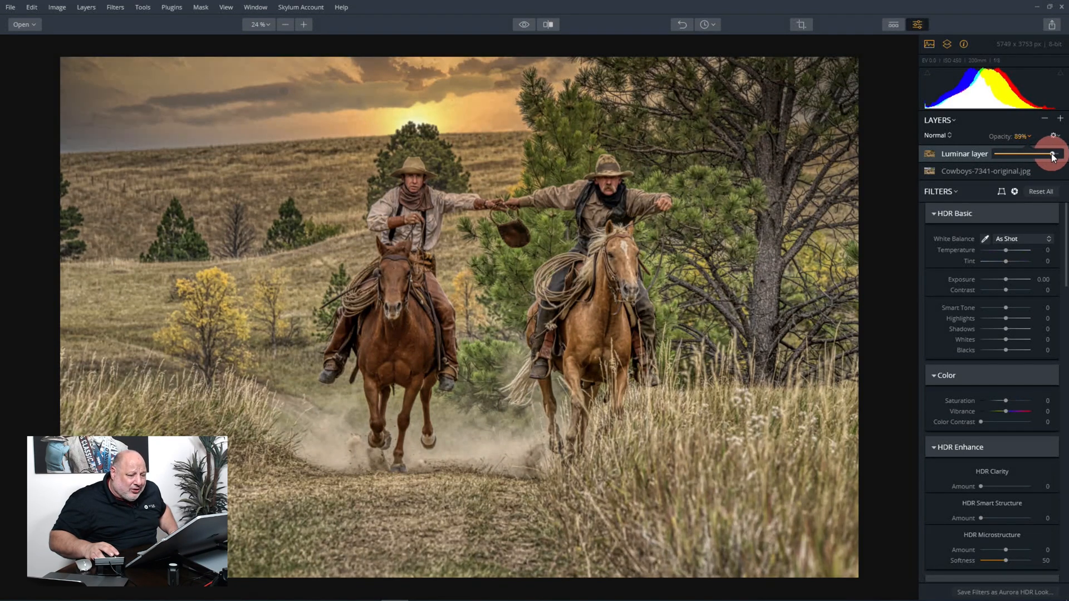